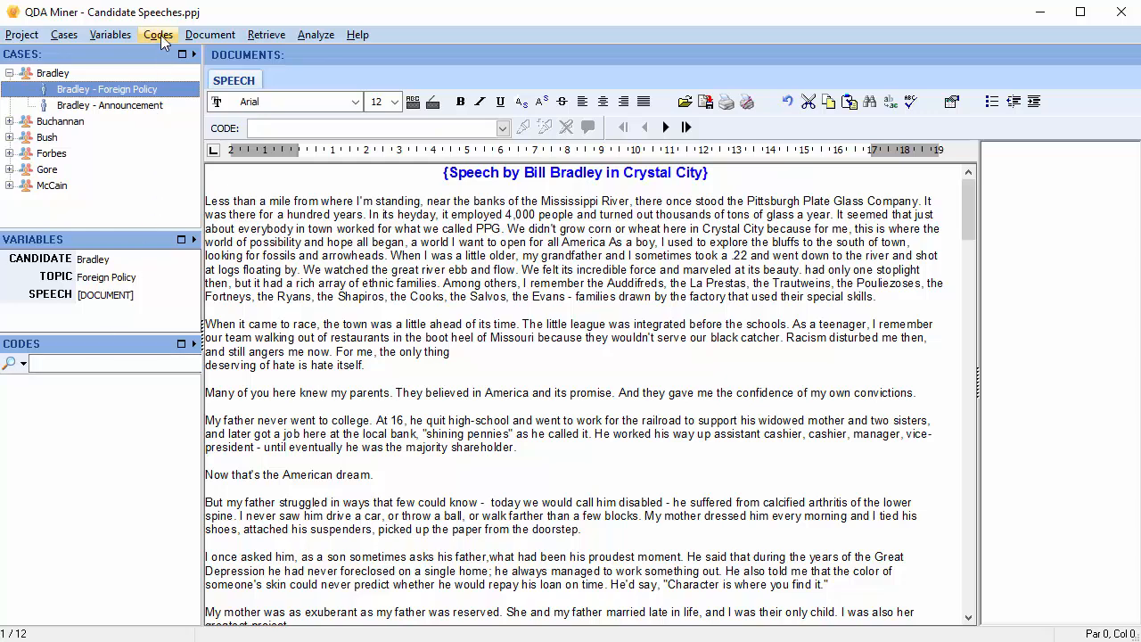
Use Codes > Add... to bring up a blank code definition form
left_click(158, 35)
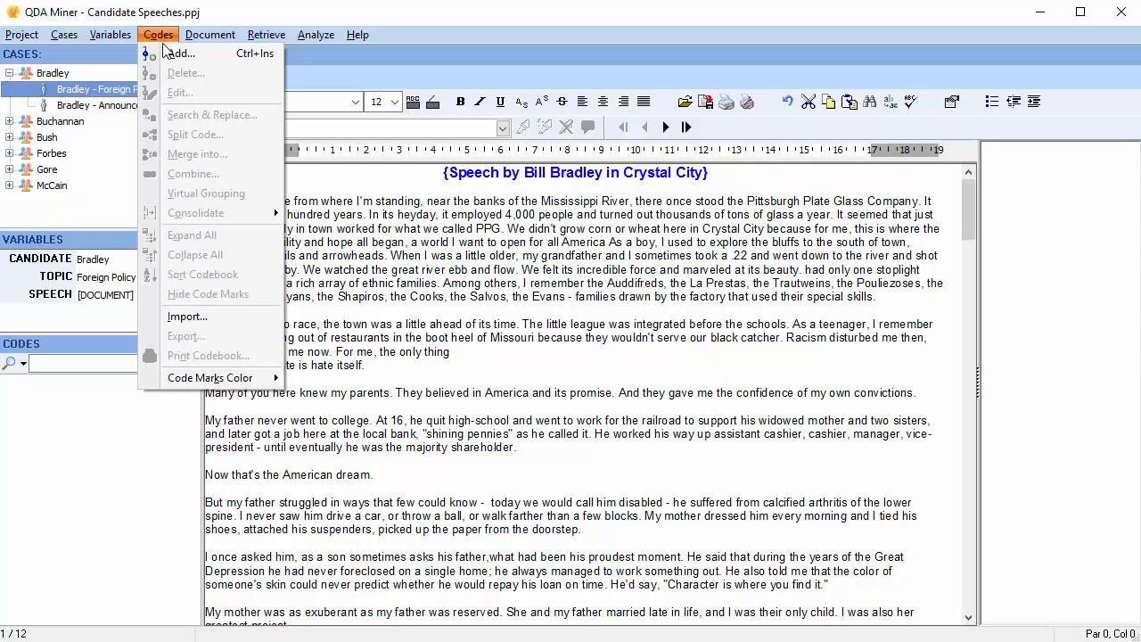
mouse_move(180, 57)
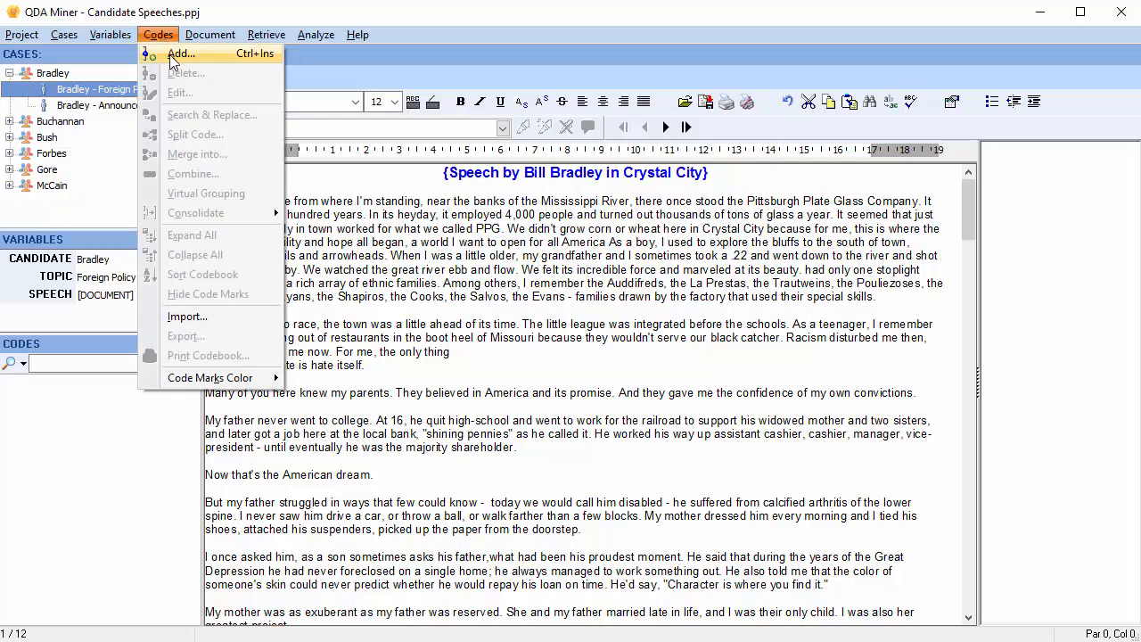
left_click(181, 57)
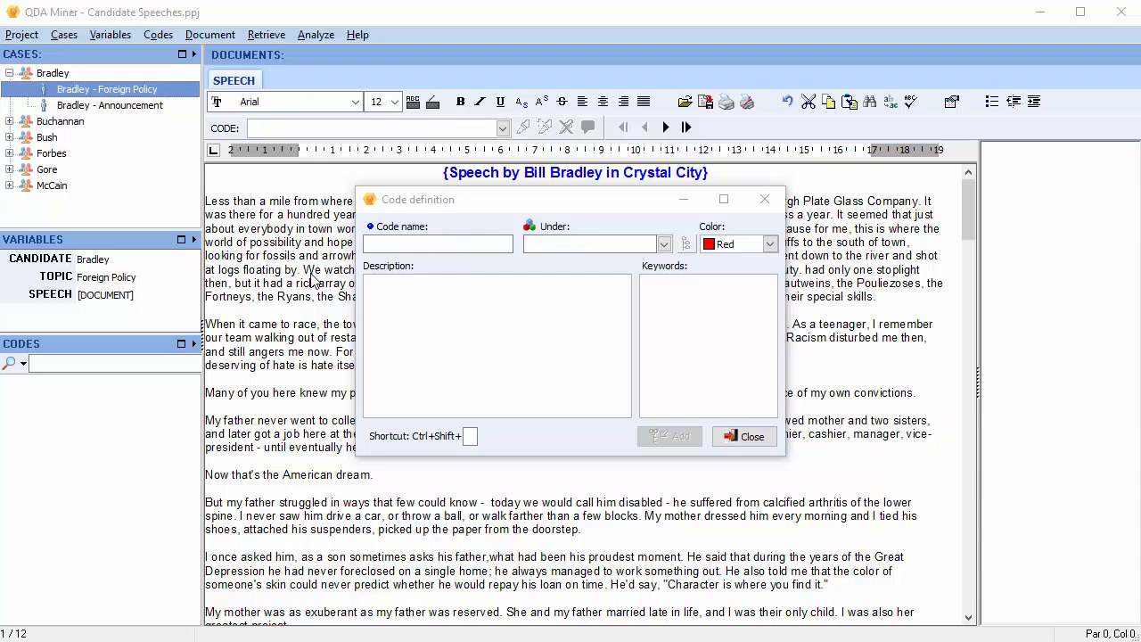
left_click(437, 244)
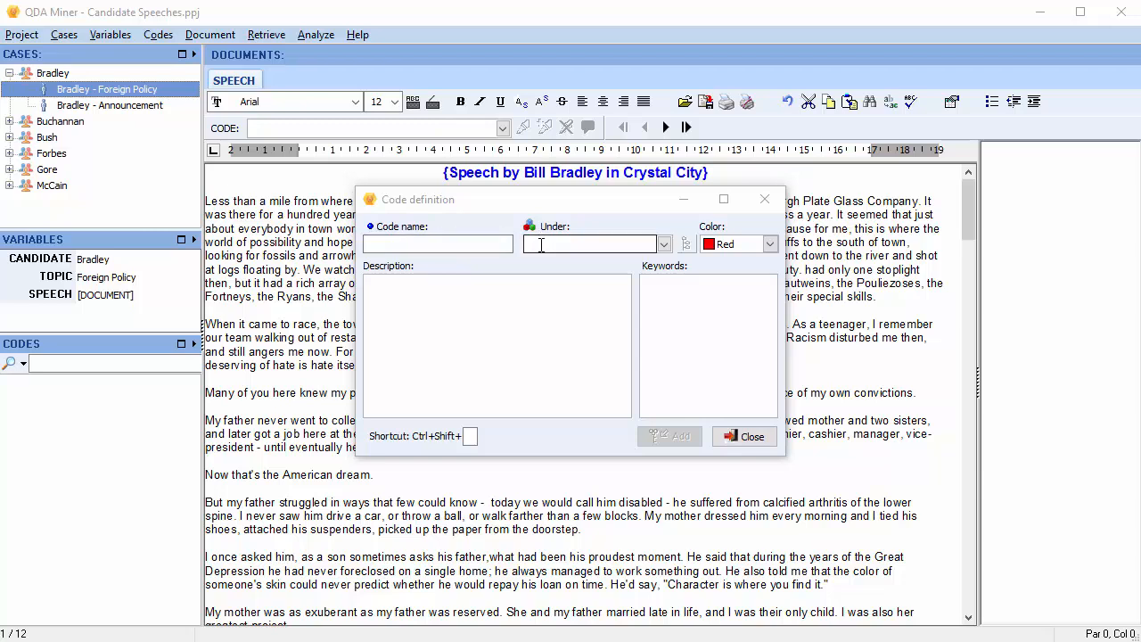
mouse_move(606, 248)
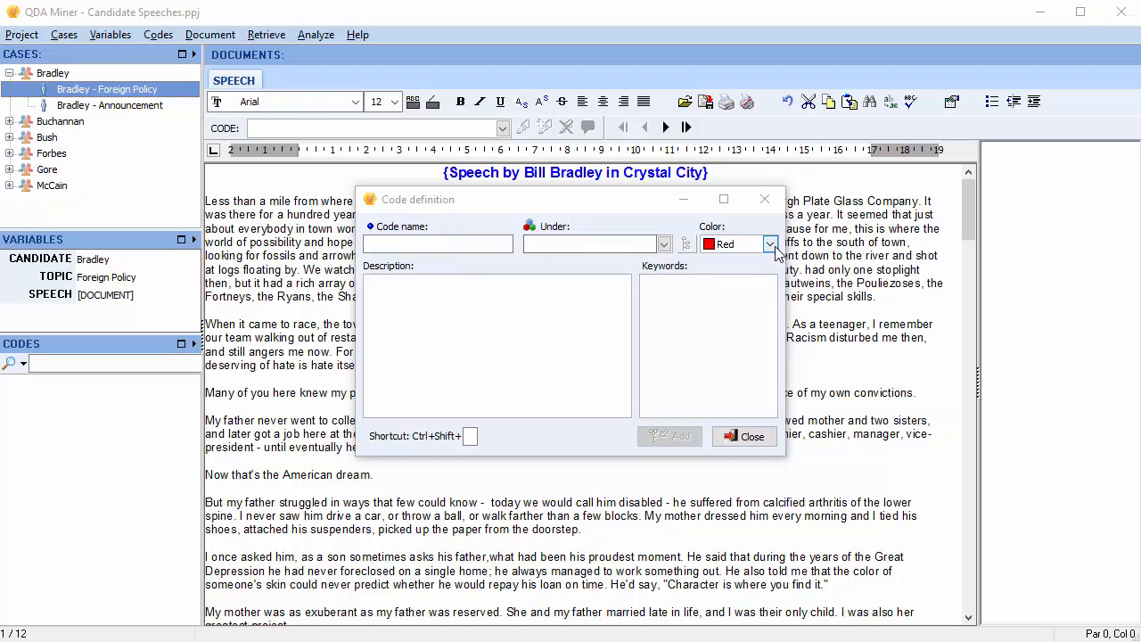
left_click(772, 243)
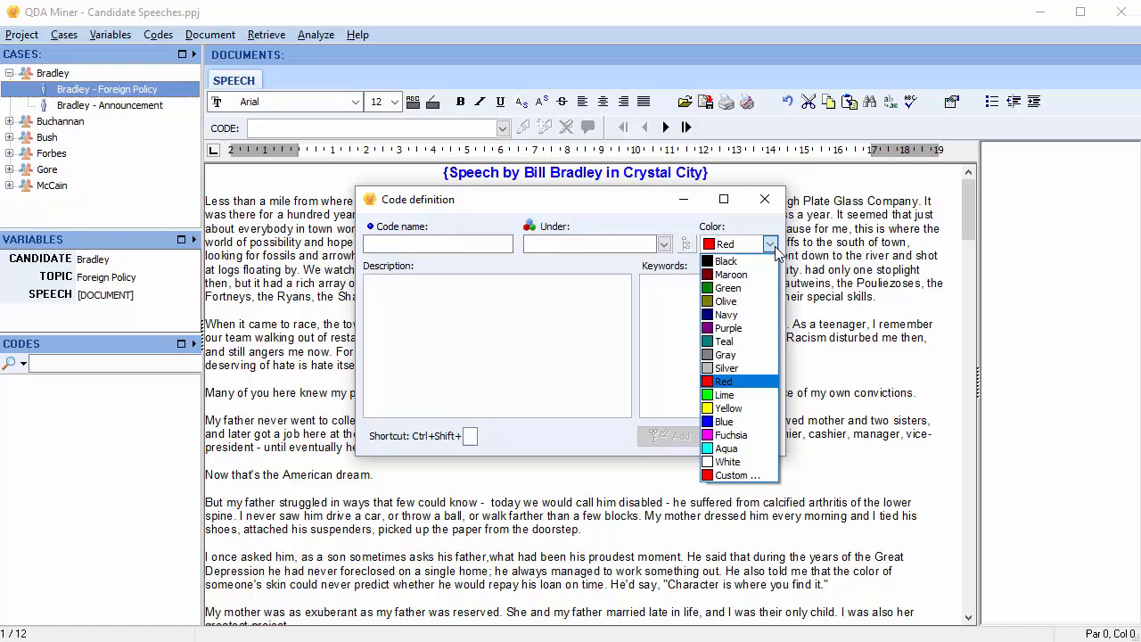
left_click(722, 381)
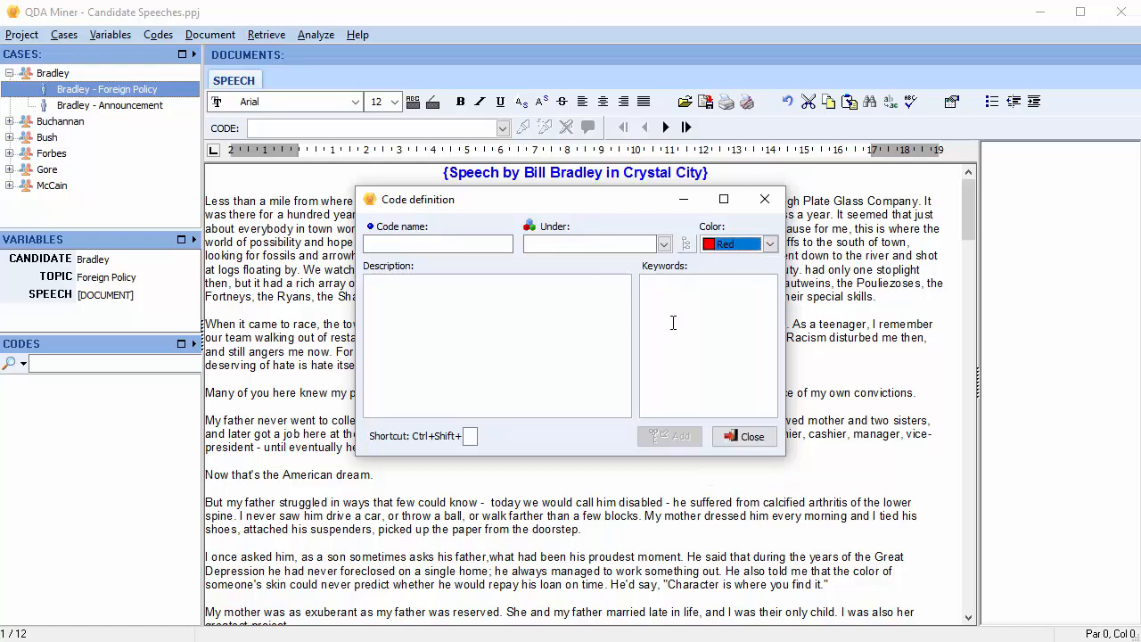
mouse_move(497, 316)
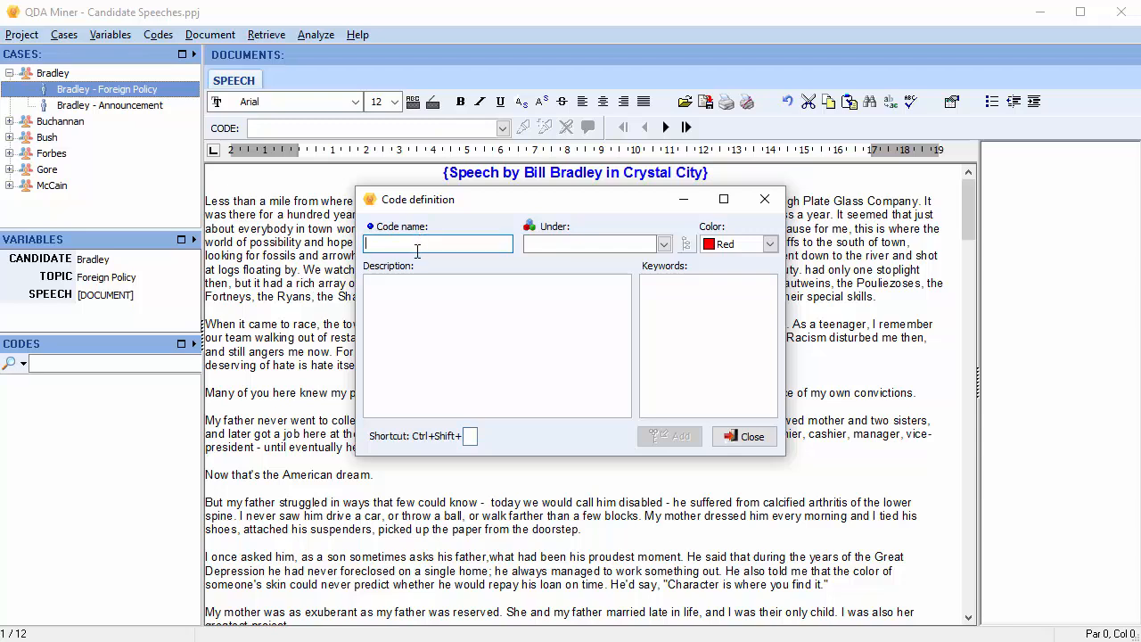
Add a red 'Local Economy' code under a new 'Economic' category with shortcut E
type("Local E")
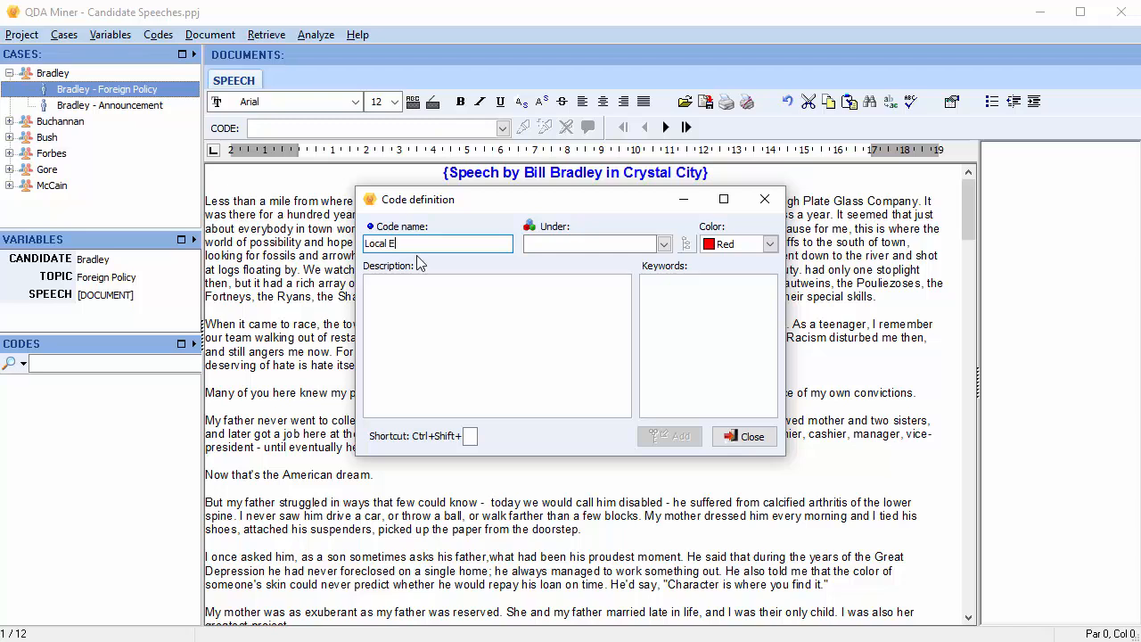
type("conomy")
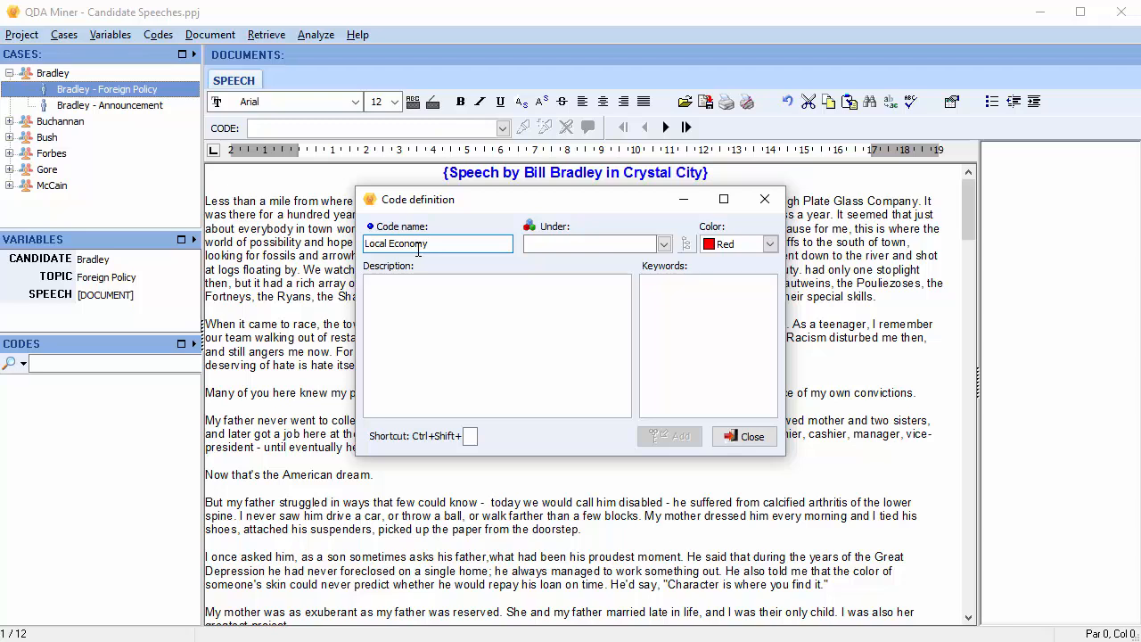
left_click(591, 244)
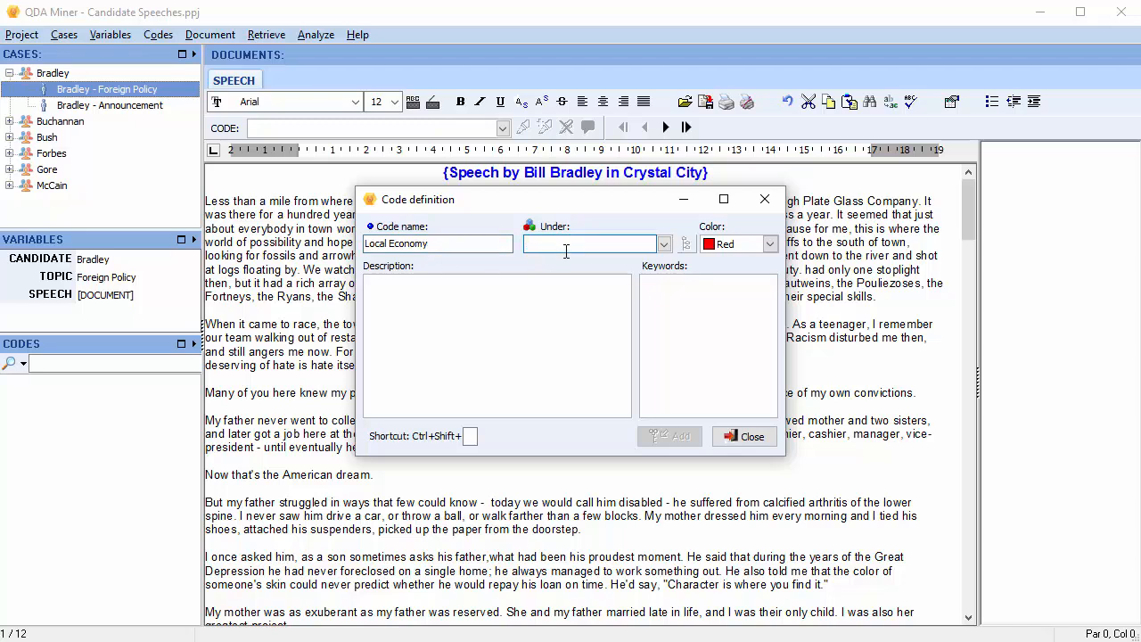
type("Econom")
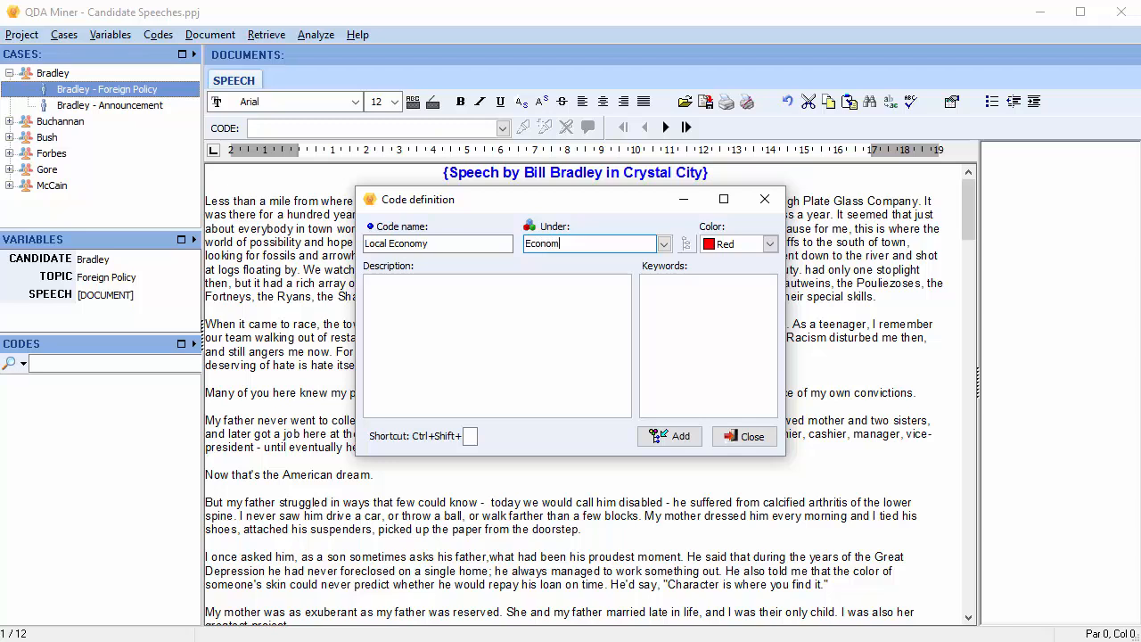
type("ic")
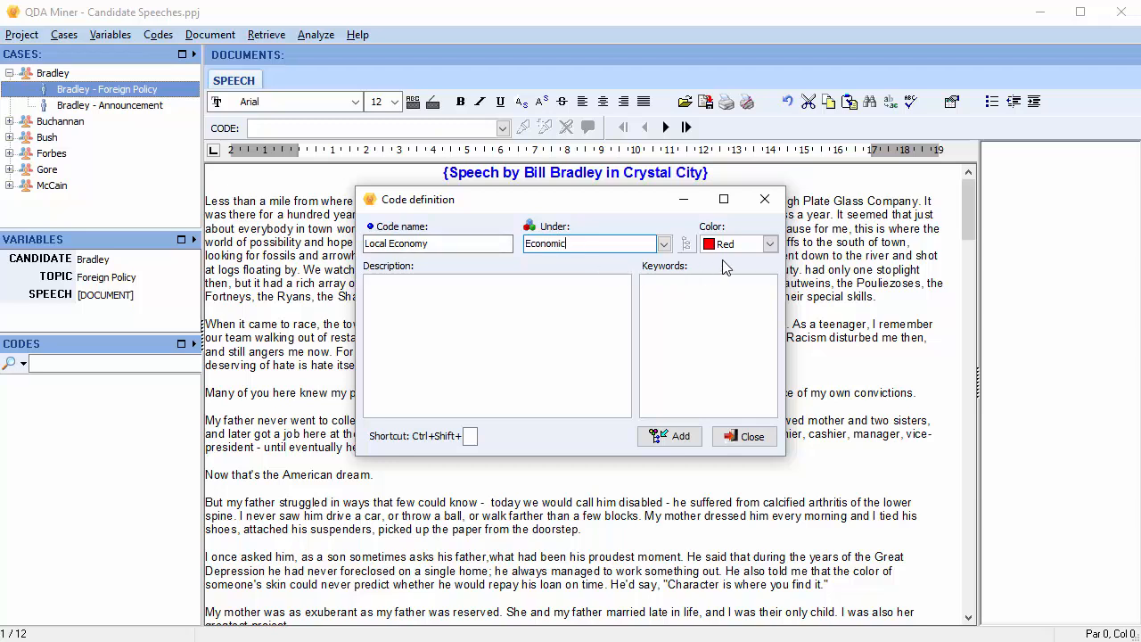
left_click(770, 244)
type("E")
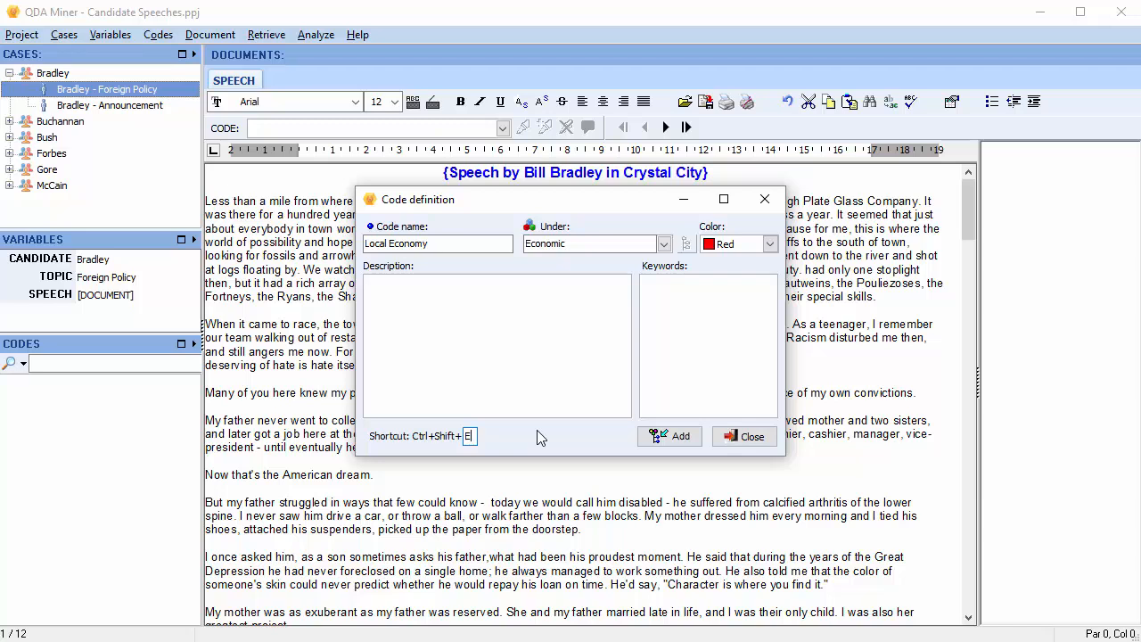
left_click(670, 436)
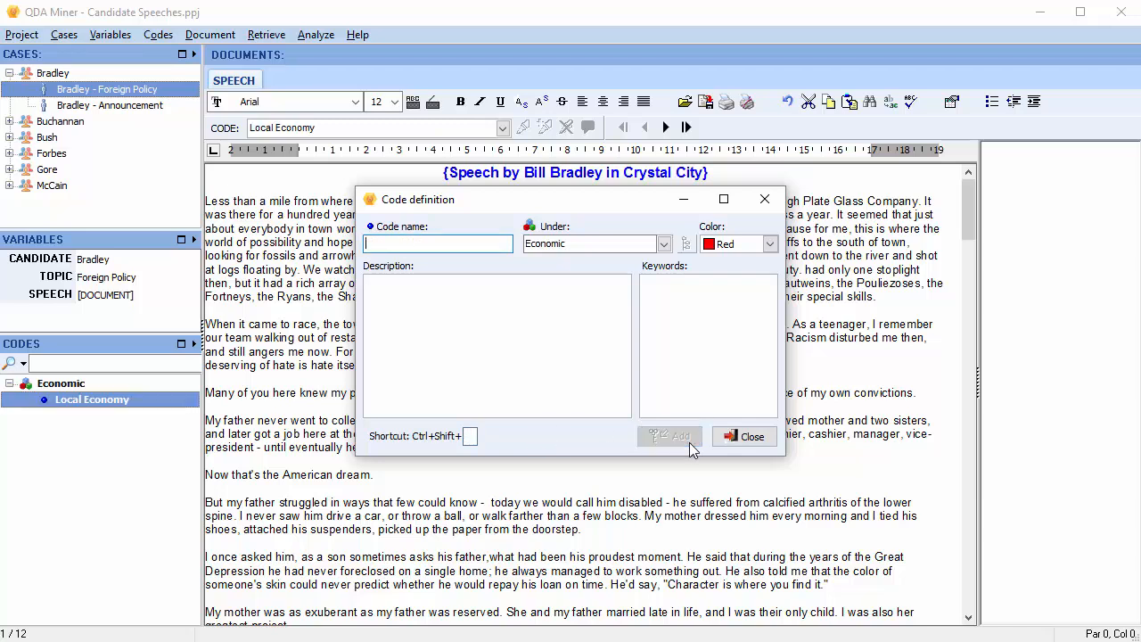
mouse_move(116, 436)
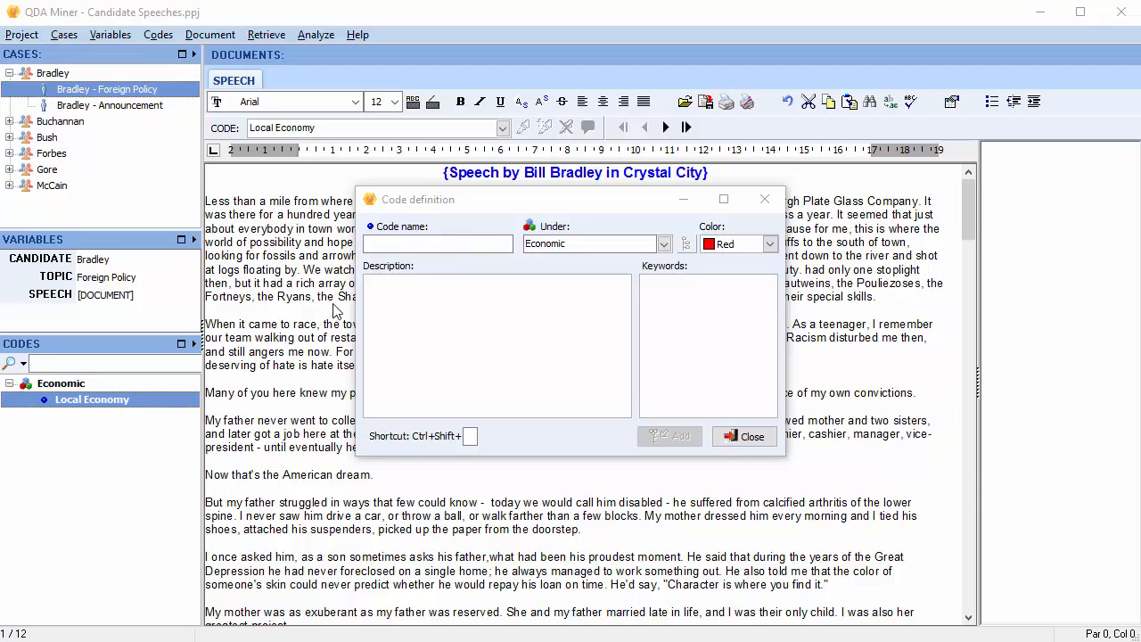
Add a green 'Globalization' code under Economic with shortcut G
left_click(437, 243)
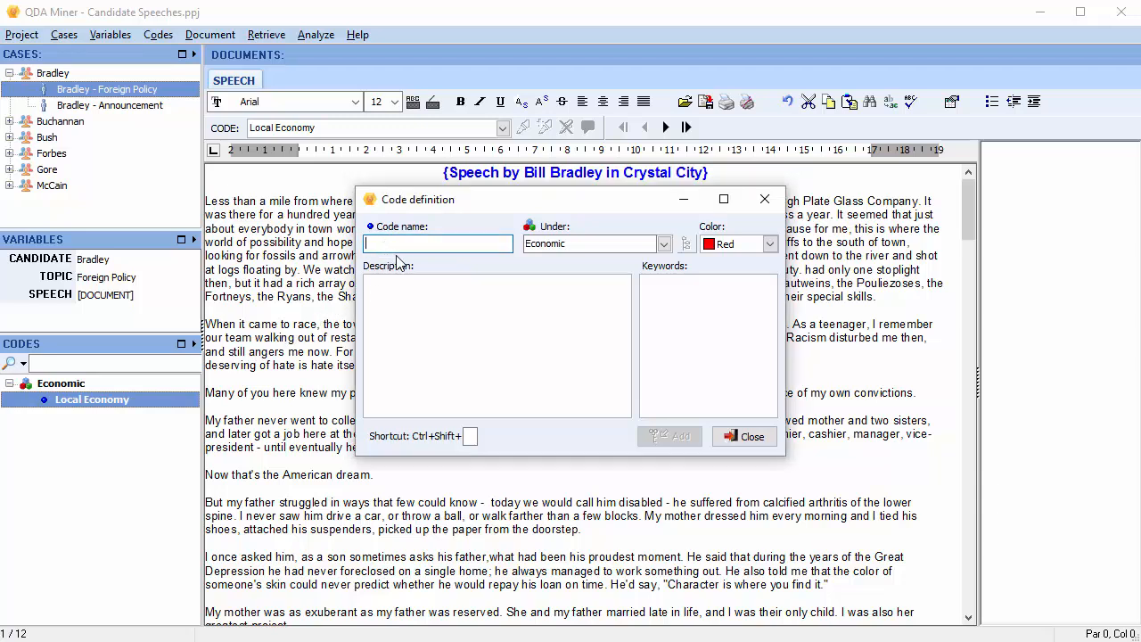
type("Globalization")
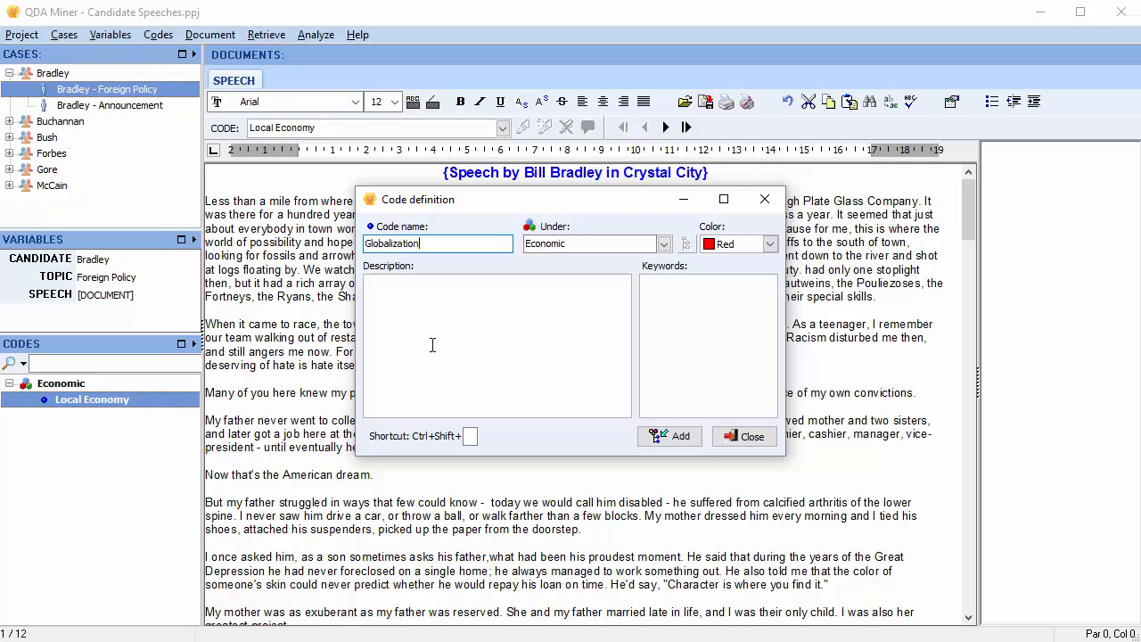
mouse_move(549, 266)
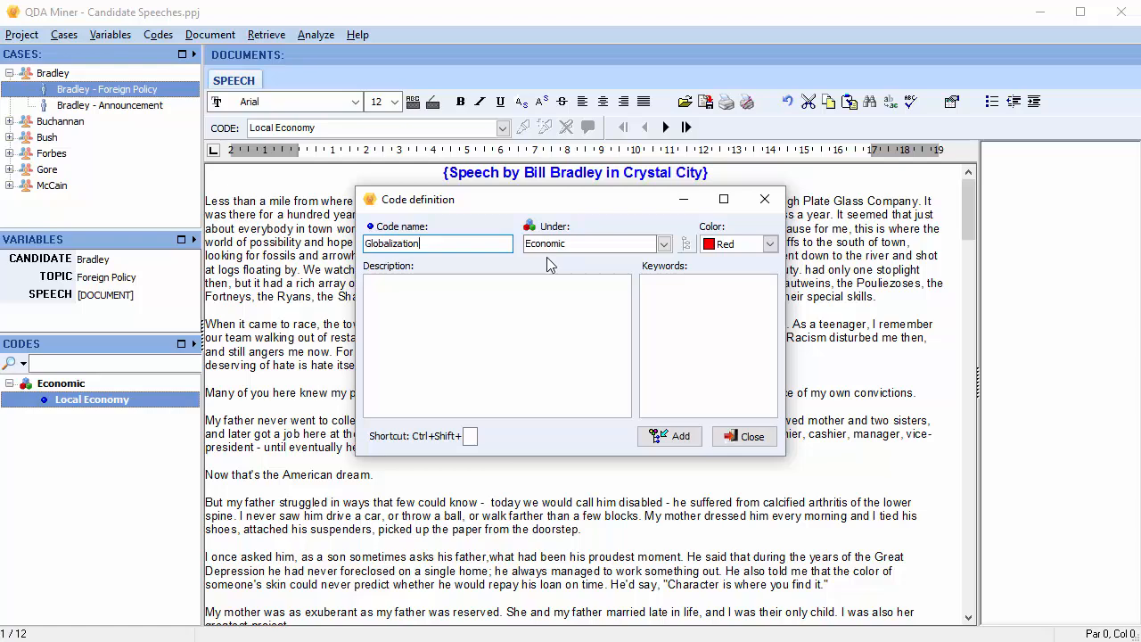
left_click(770, 244)
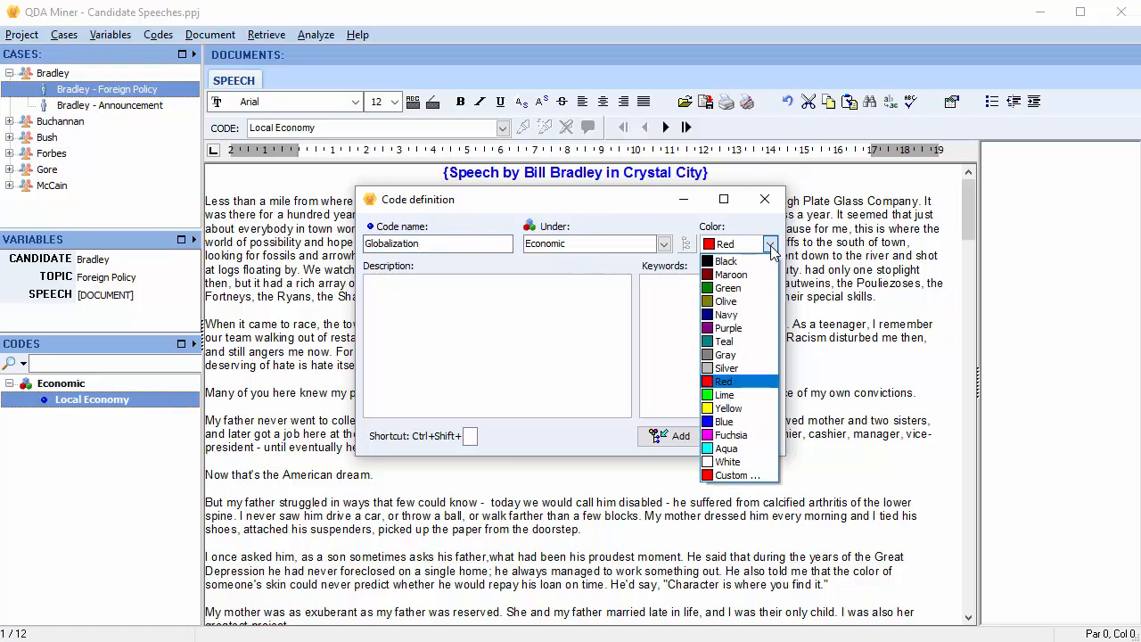
mouse_move(729, 287)
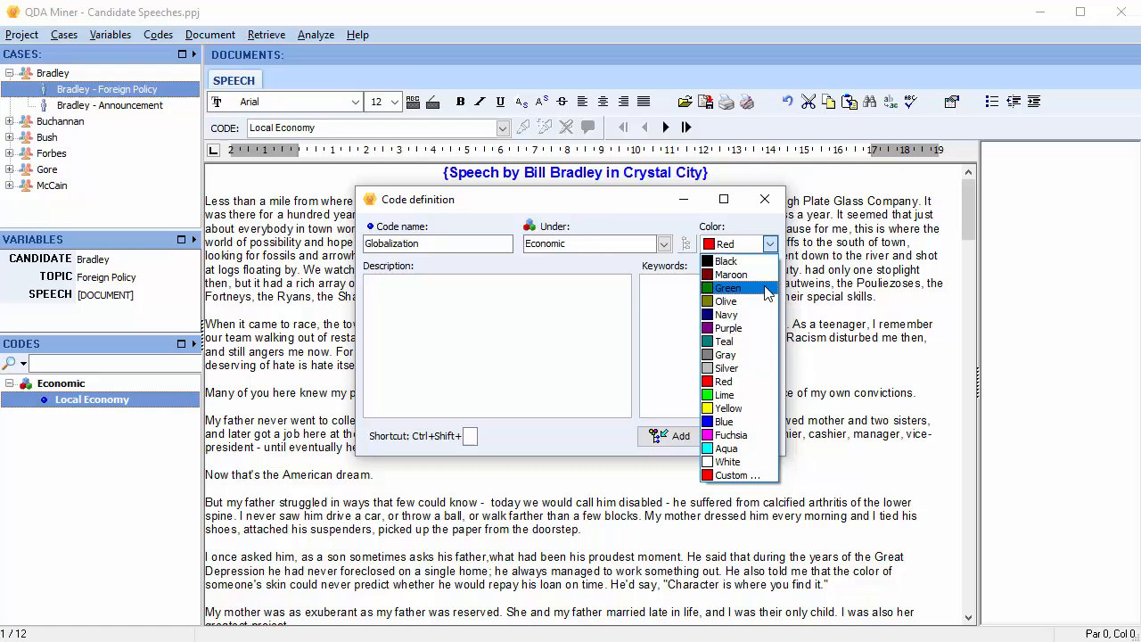
left_click(727, 287)
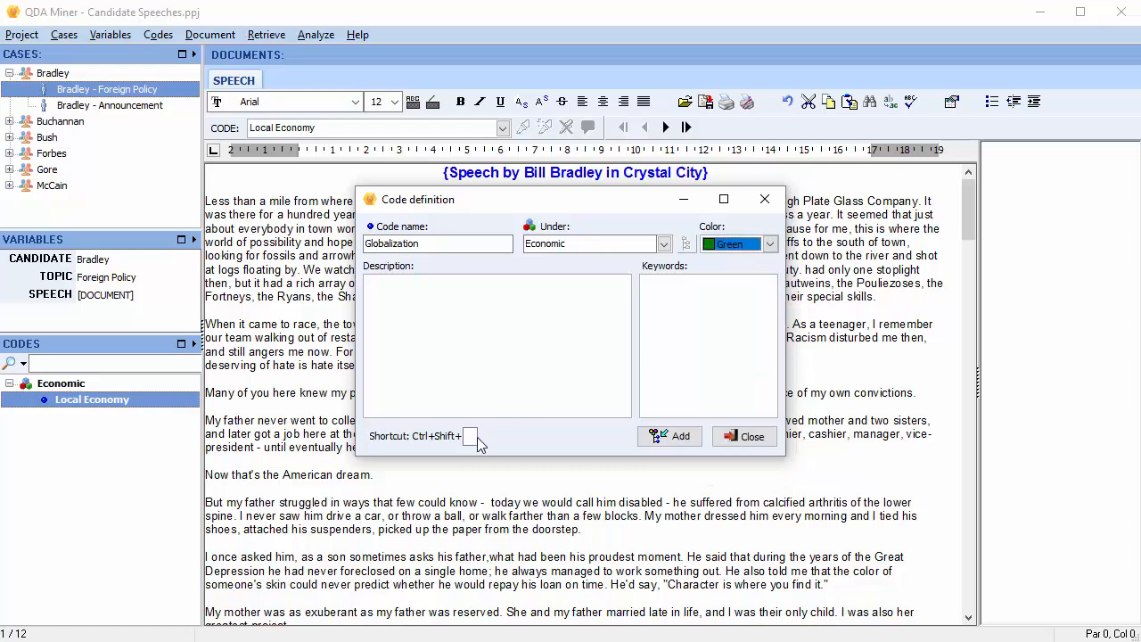
type("Gl")
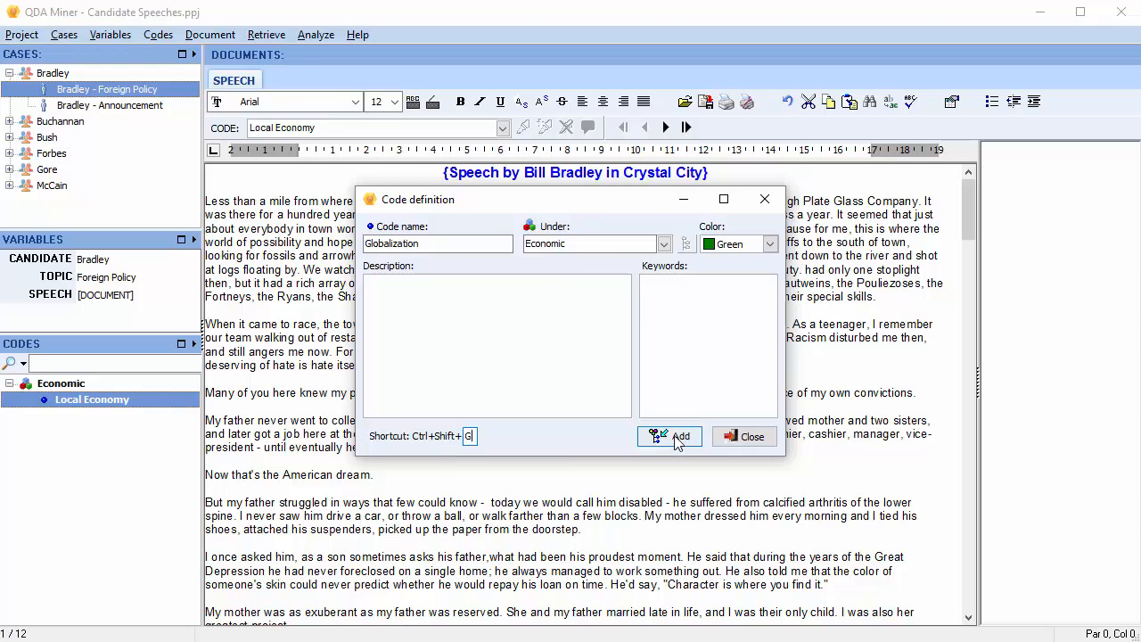
left_click(670, 436)
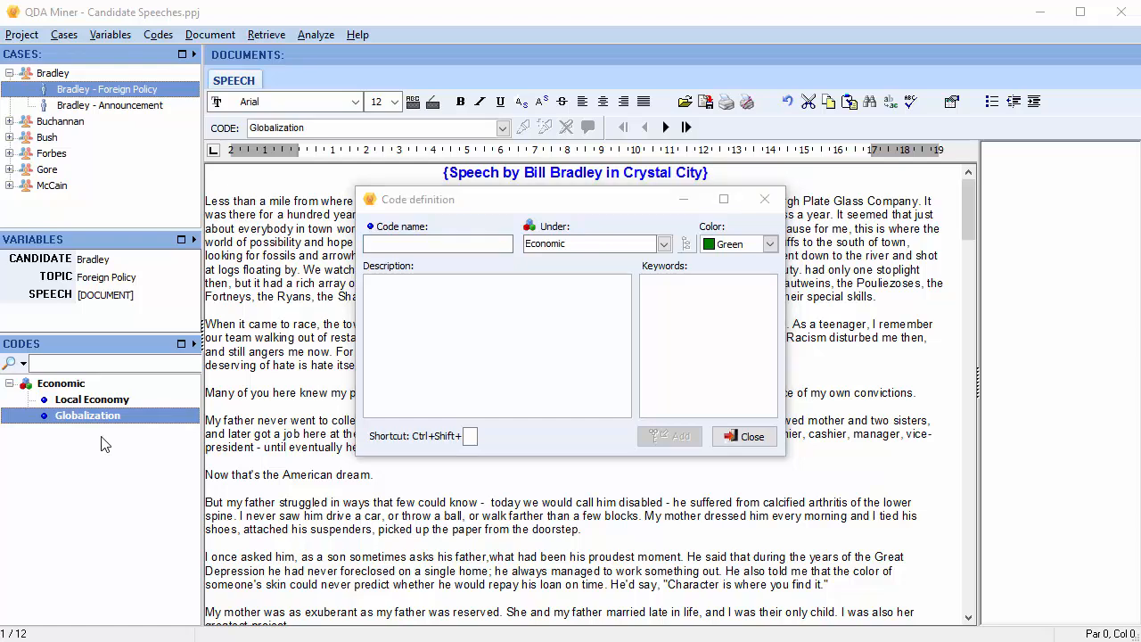
Add a navy 'Ethics' code under Social, described as moral principles in conducting an activity
left_click(437, 243)
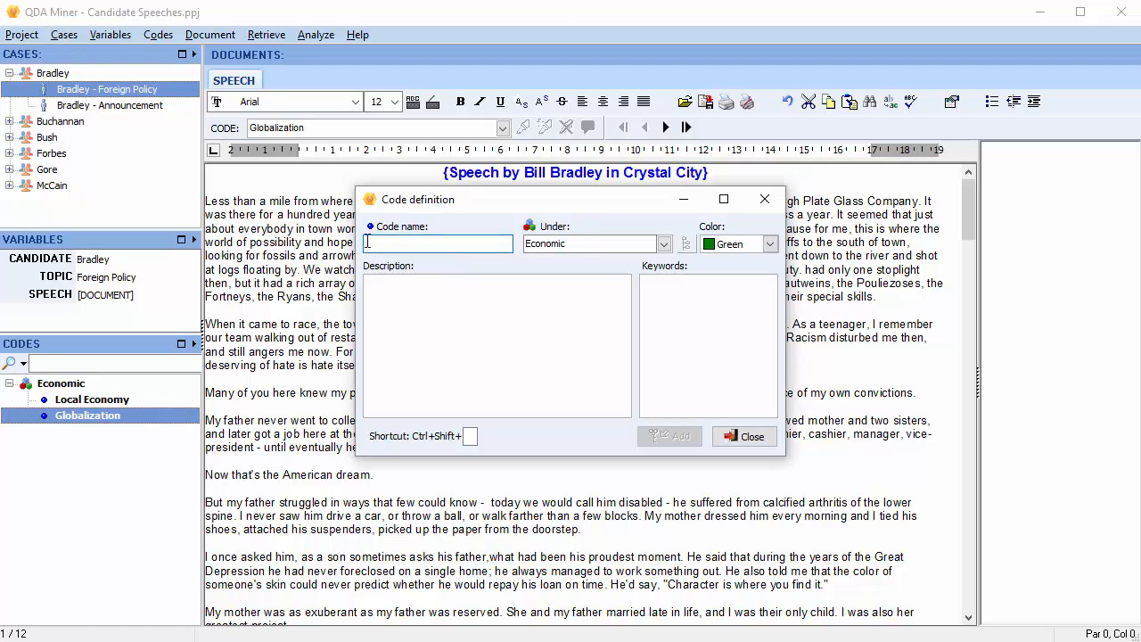
type("Ethics")
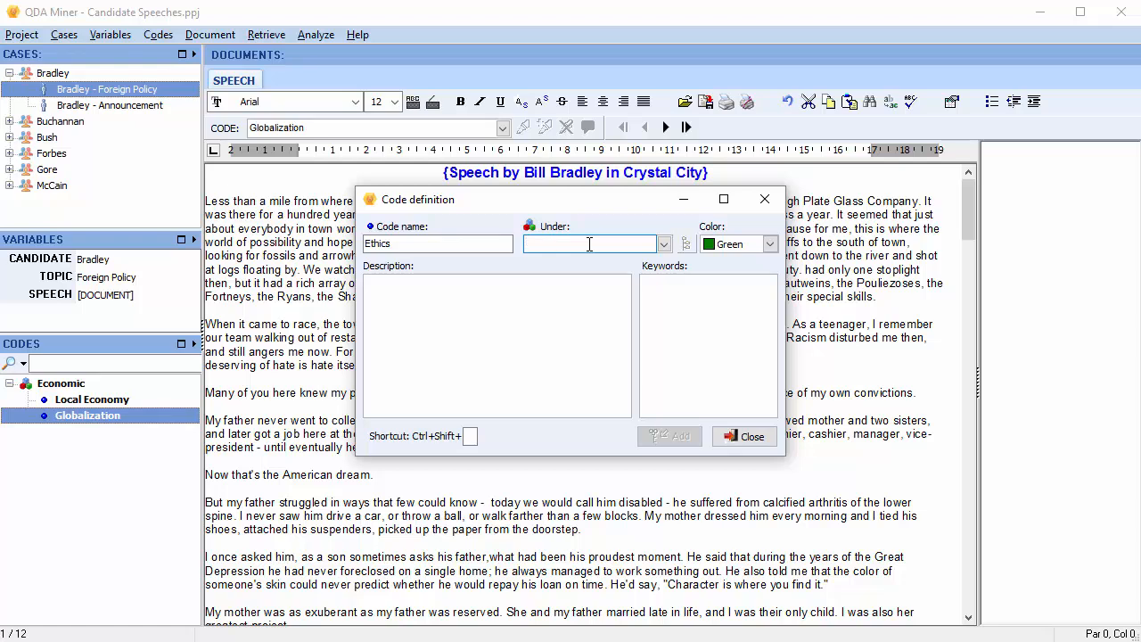
type("Social")
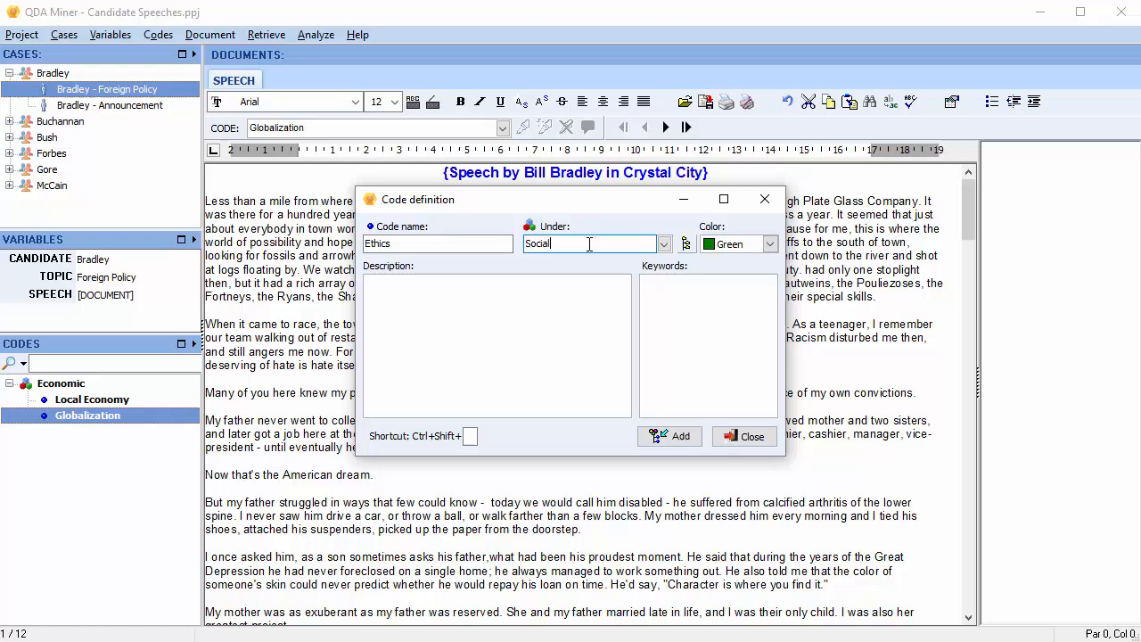
left_click(769, 244)
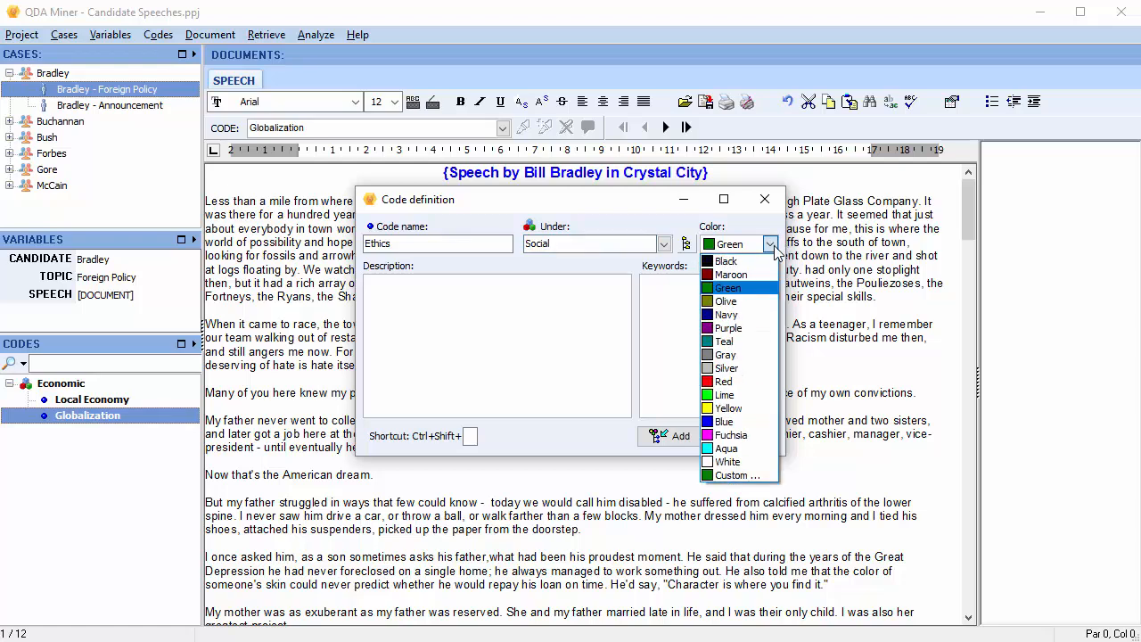
mouse_move(726, 314)
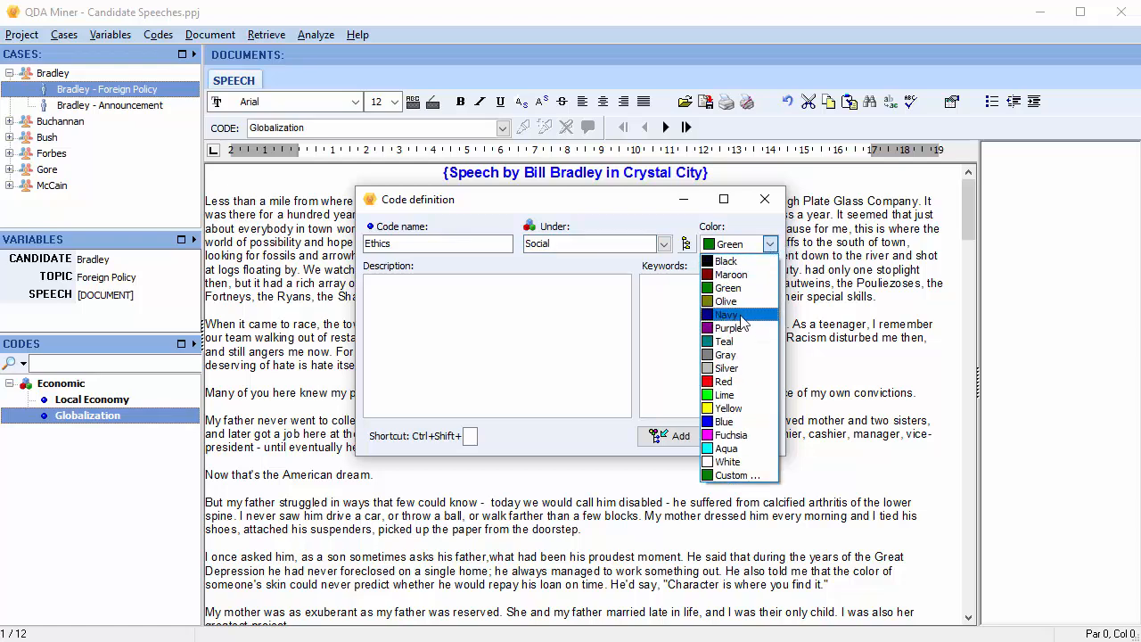
left_click(725, 314)
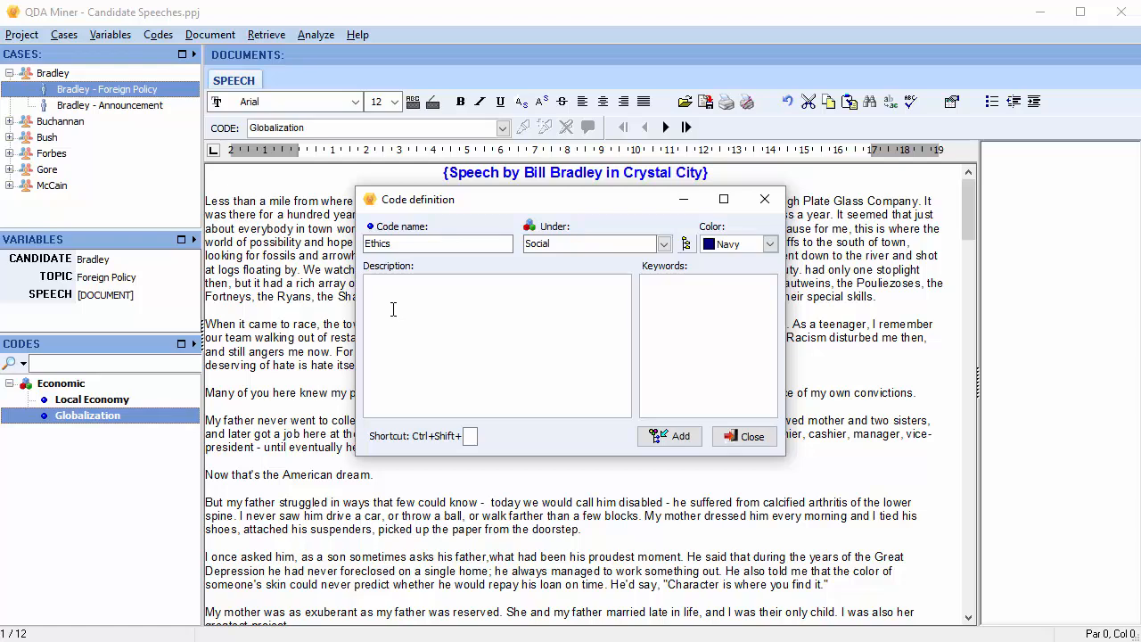
mouse_move(375, 292)
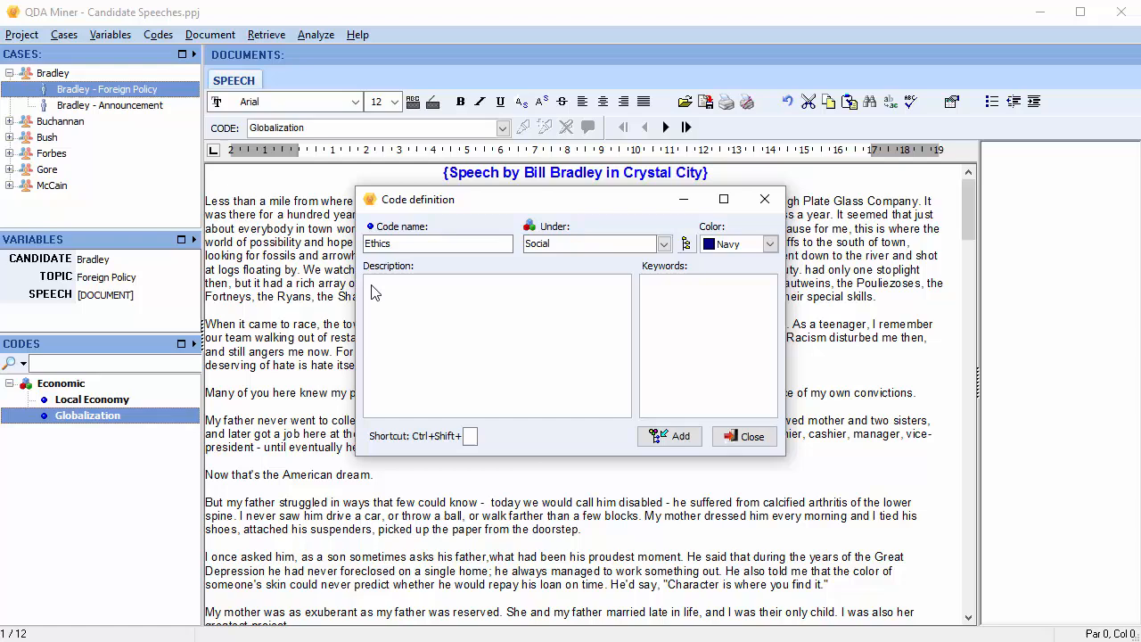
type("moral principles in con")
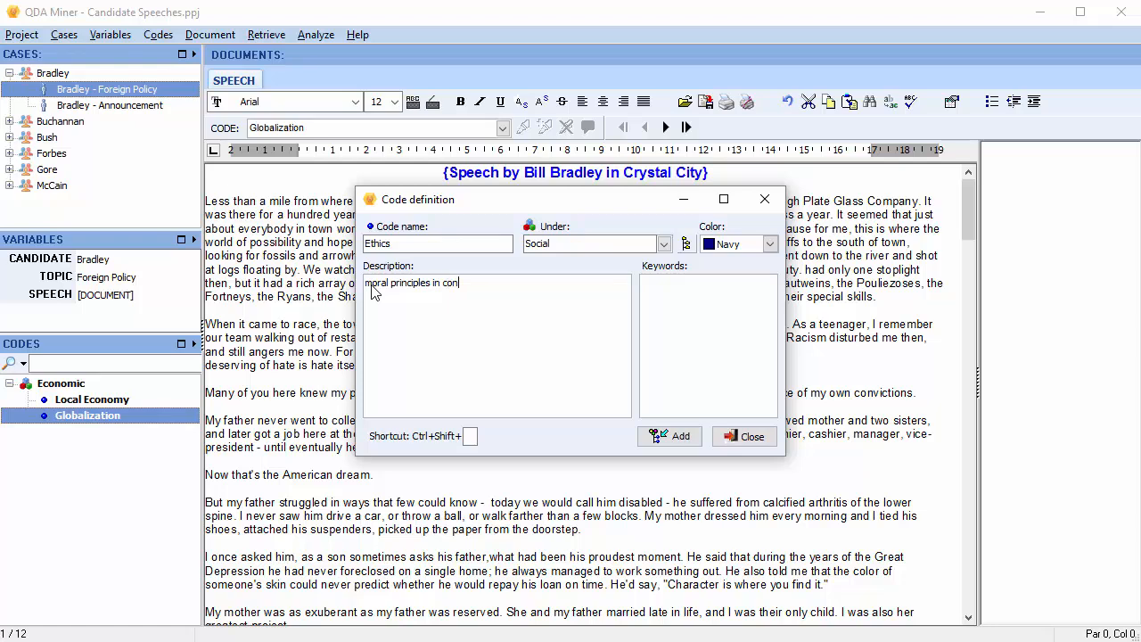
type("ducting an acti")
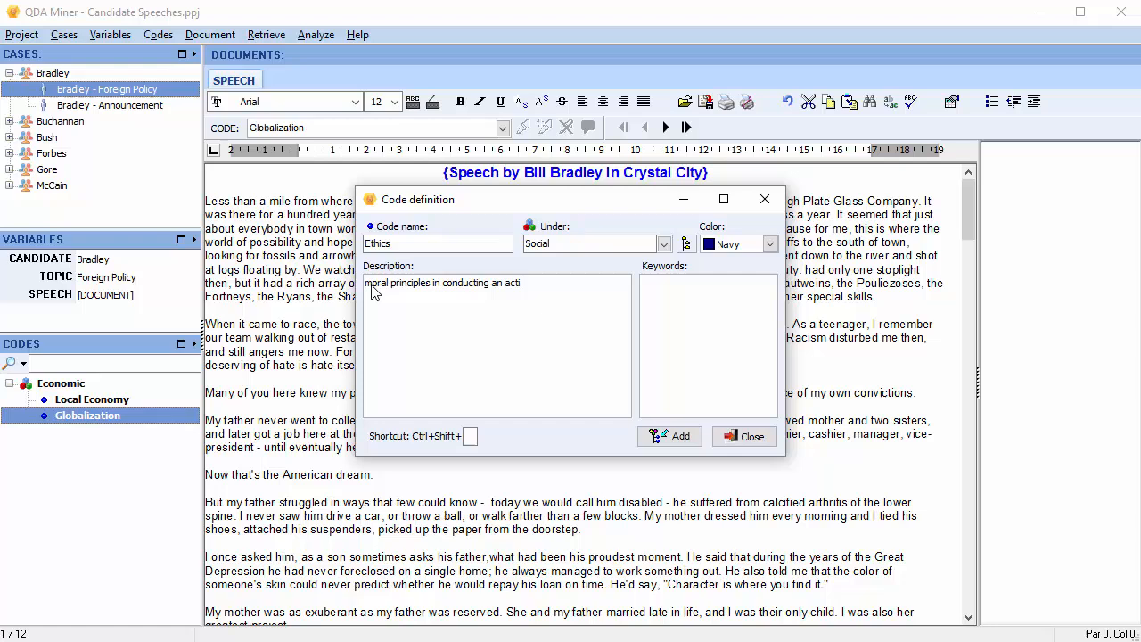
type("vity")
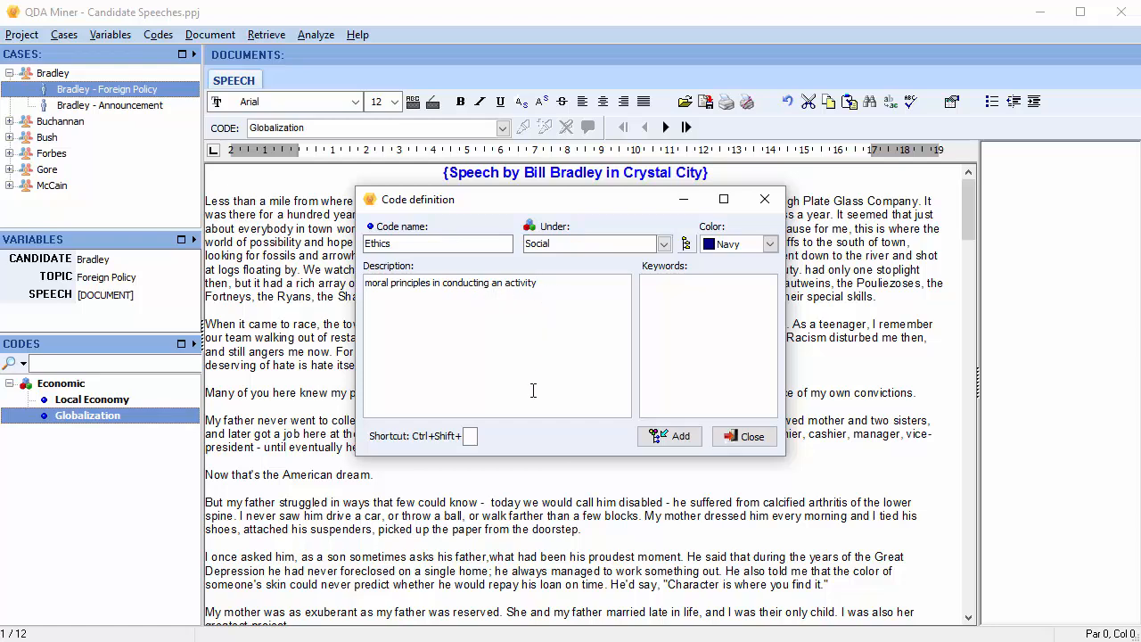
left_click(469, 436)
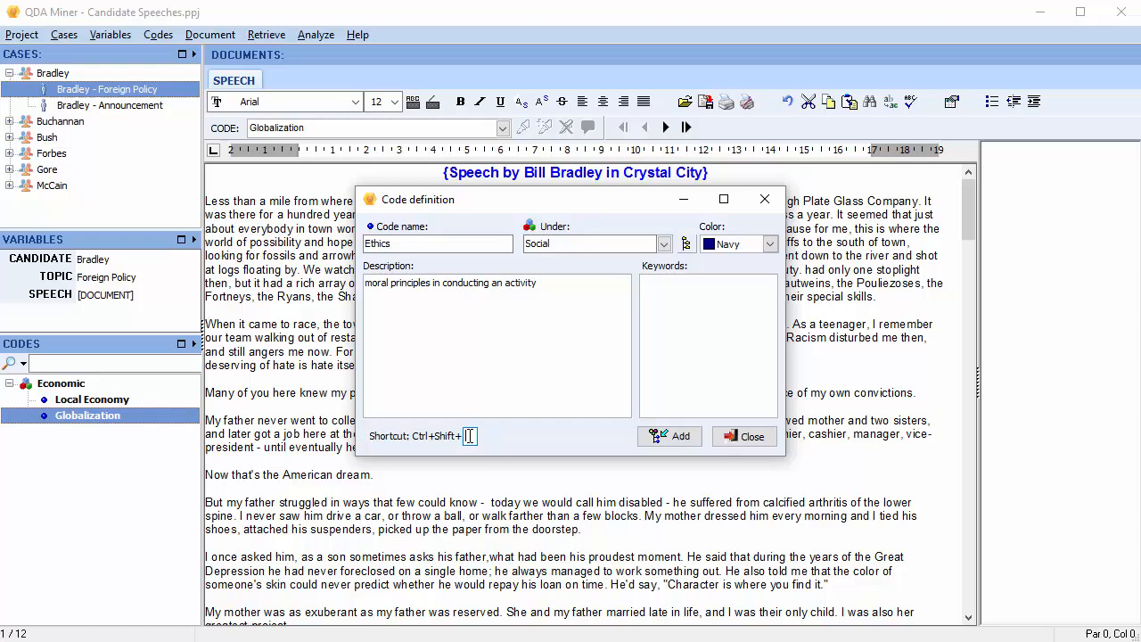
type("S")
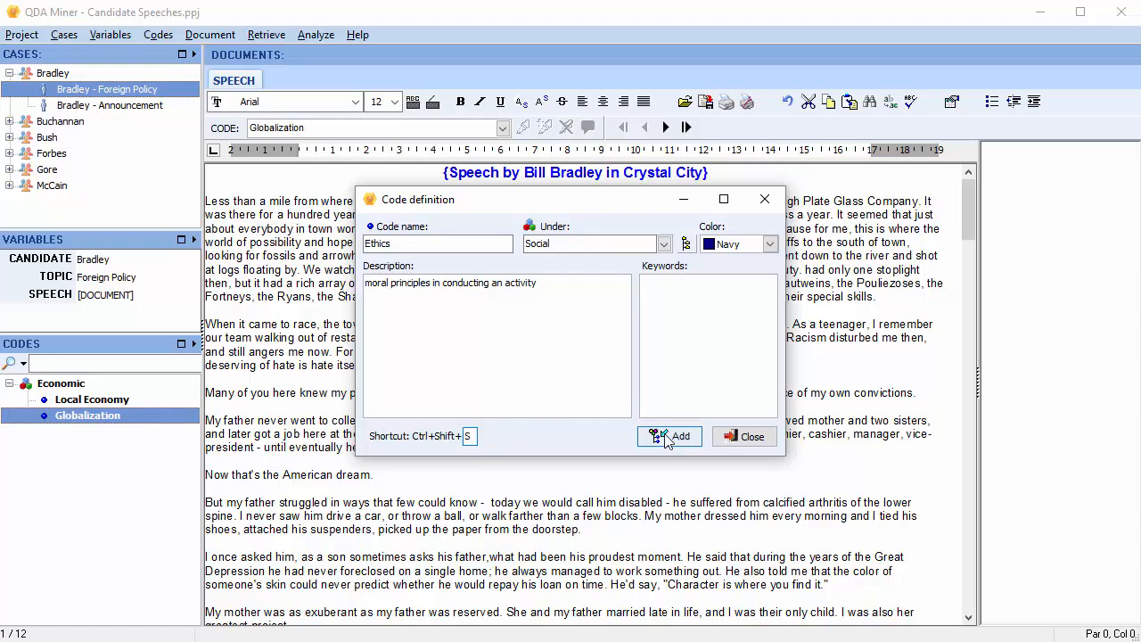
left_click(669, 436)
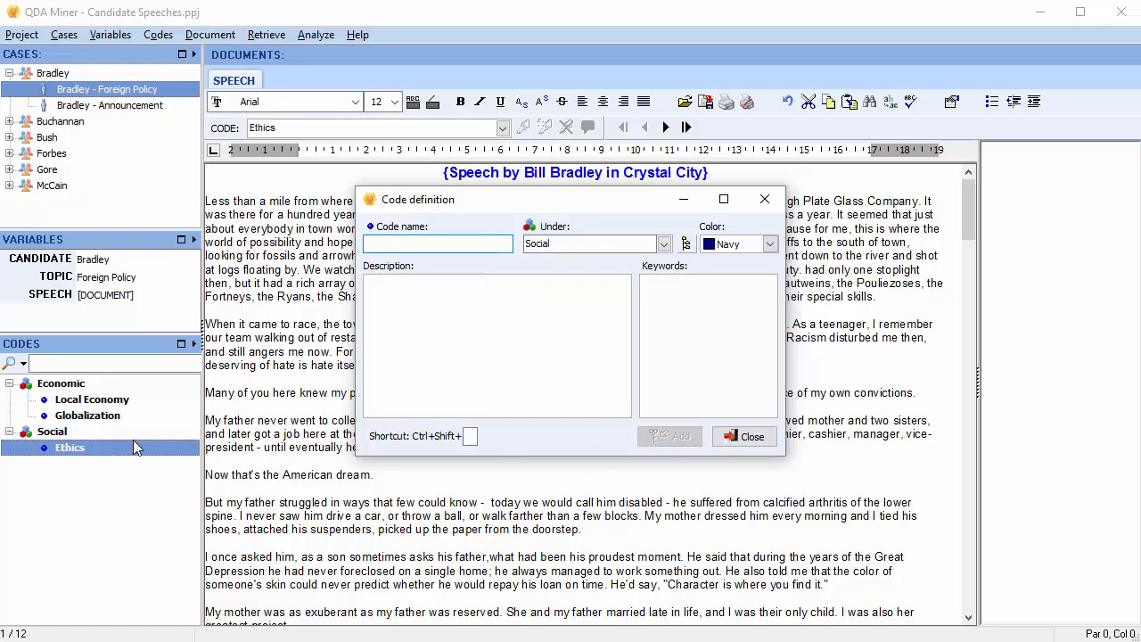
mouse_move(96, 438)
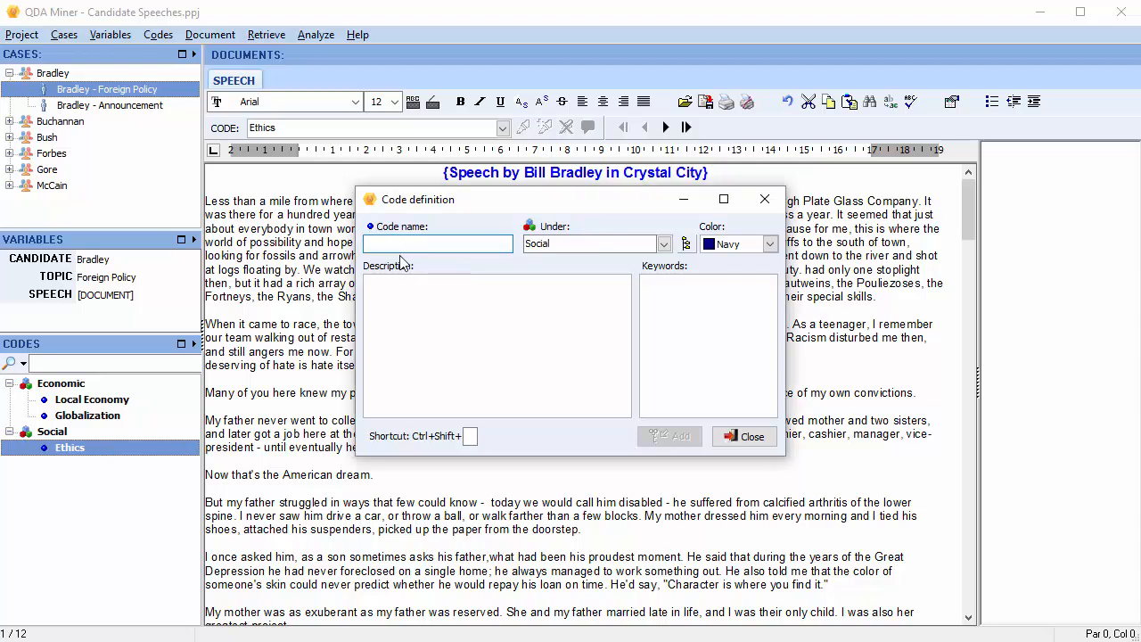
Add a gray 'Reward' code in a new Power category under Social, shortcut R
type("R")
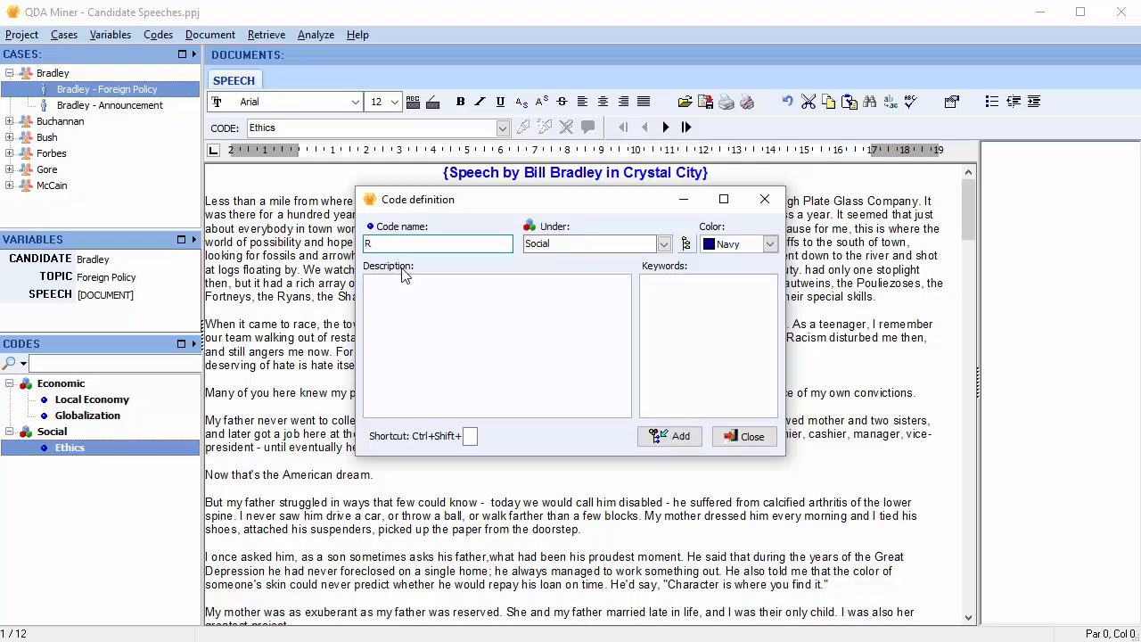
type("eward")
left_click(597, 243)
type("Power")
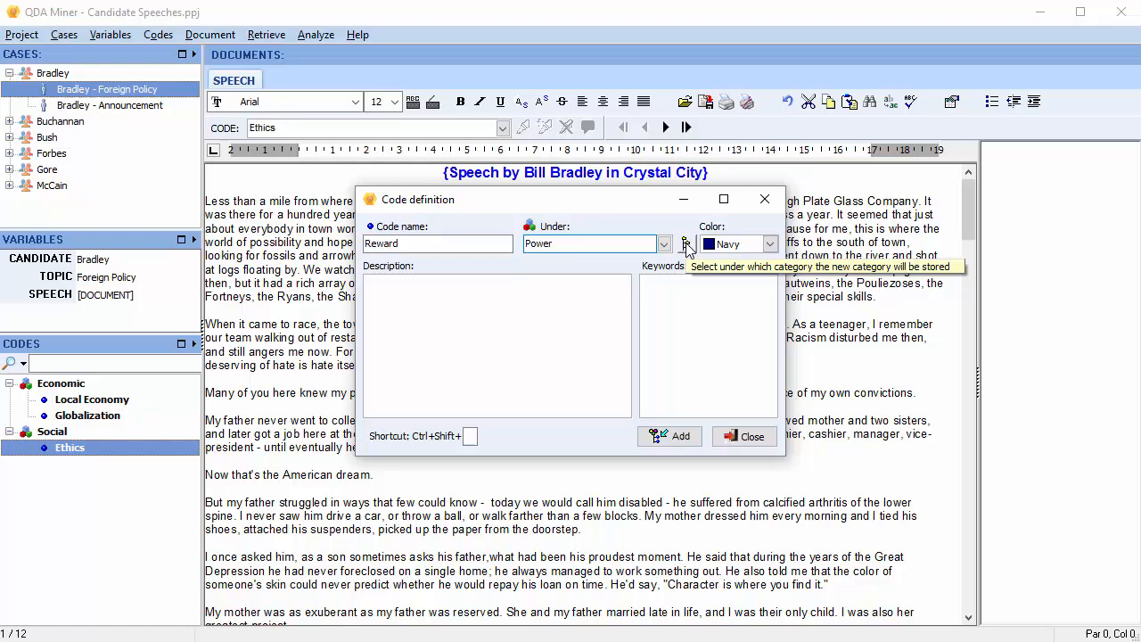
left_click(665, 243)
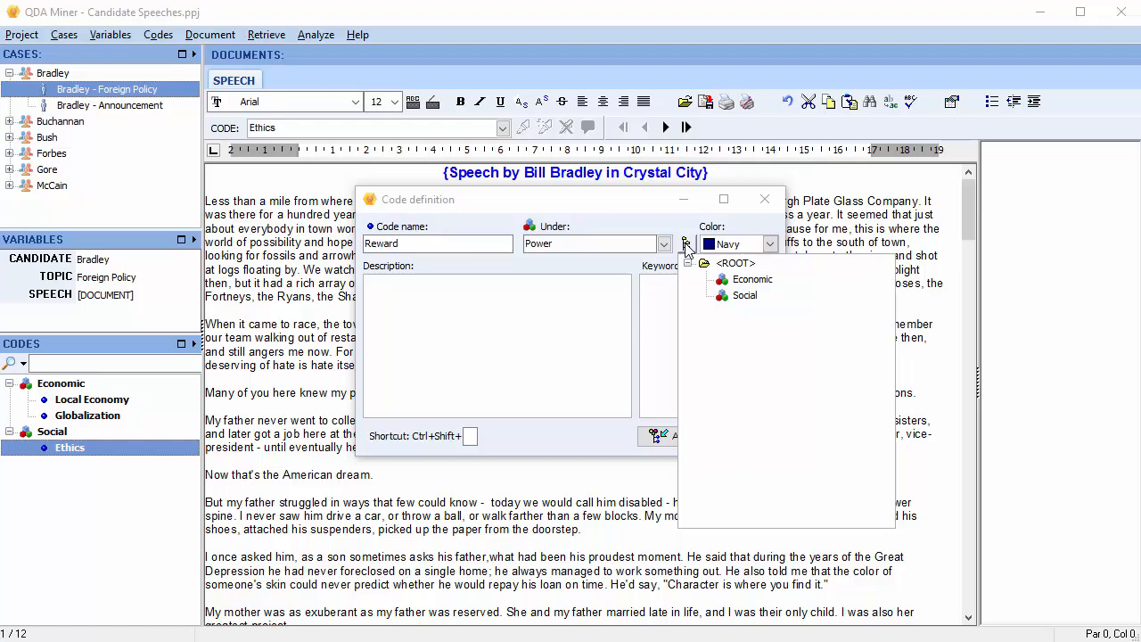
left_click(744, 295)
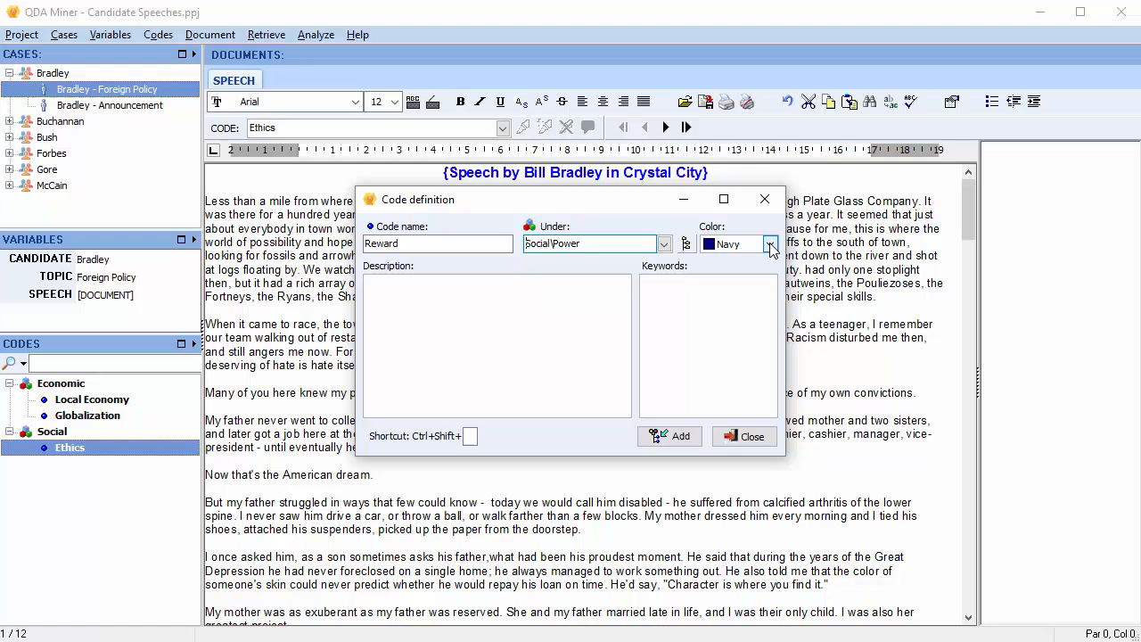
left_click(769, 244)
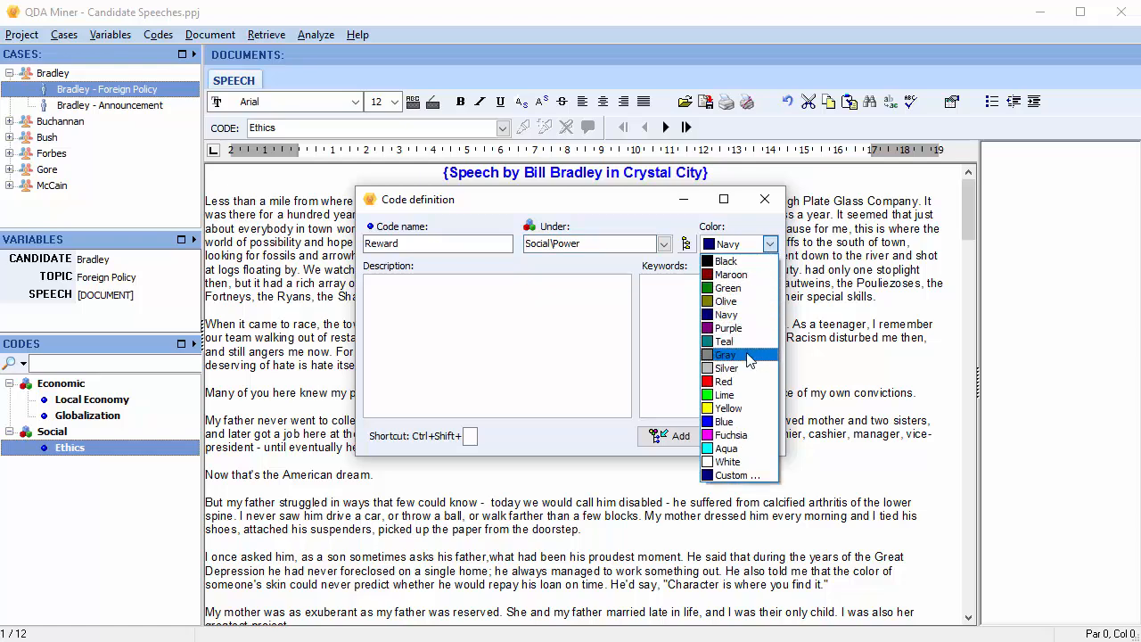
left_click(722, 354)
type("R")
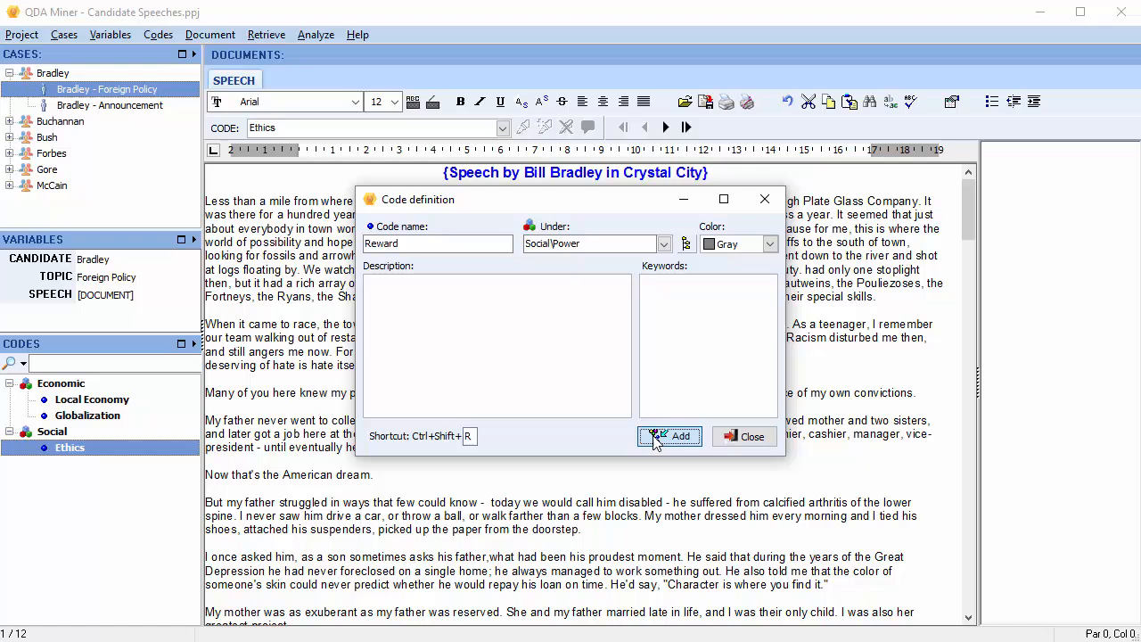
left_click(669, 436)
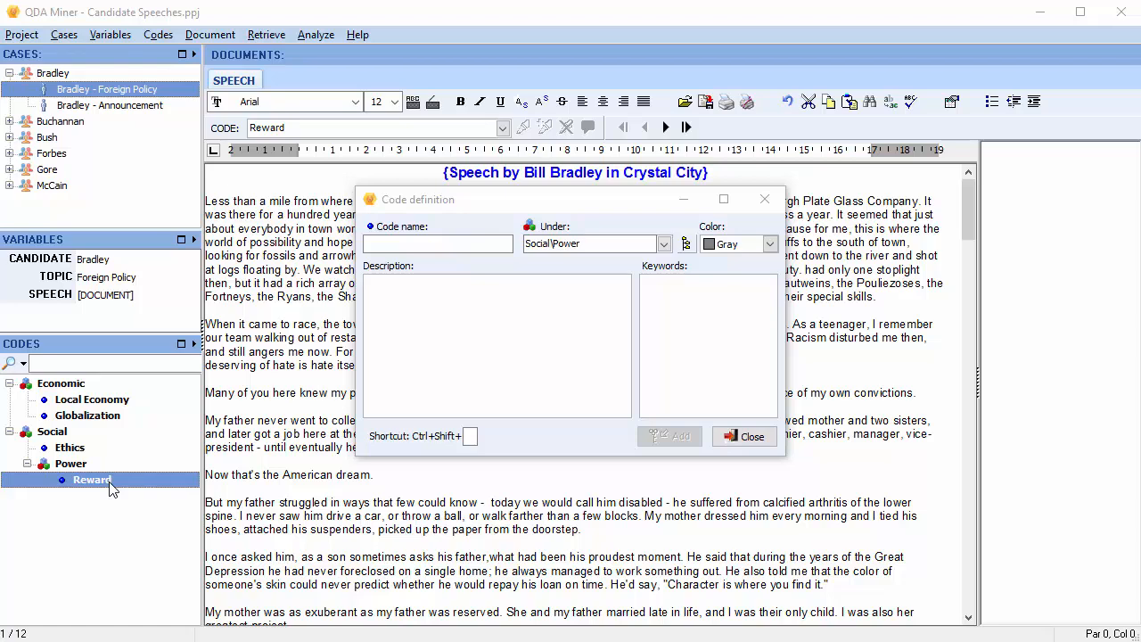
Add a lime 'Family' code under Values\Conservative with shortcut F, then close the form
left_click(437, 244)
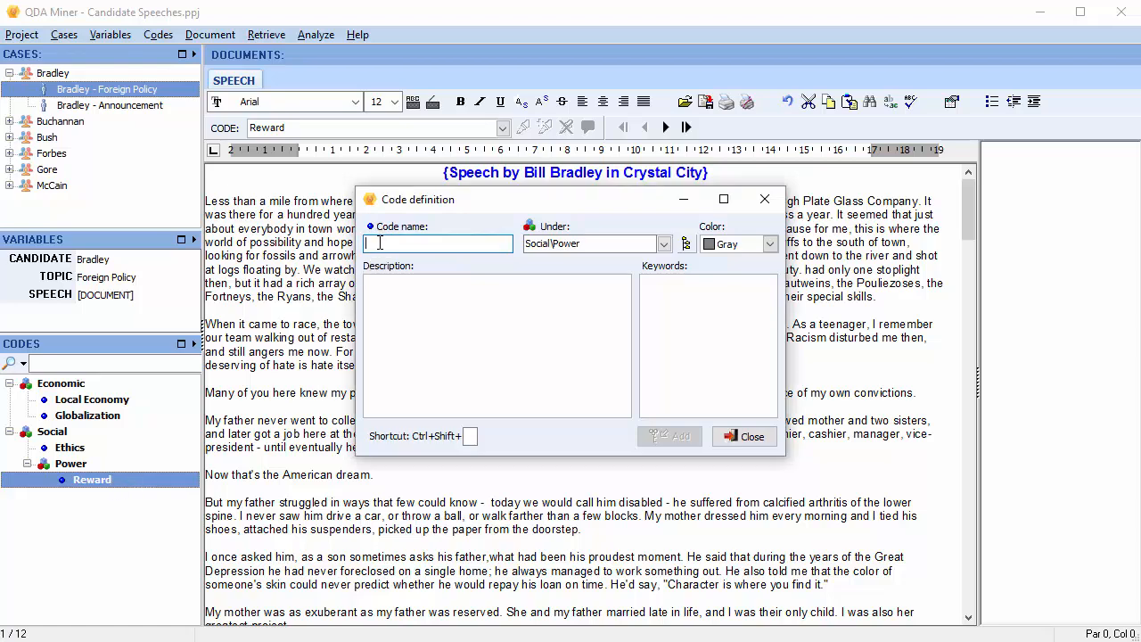
type("Family")
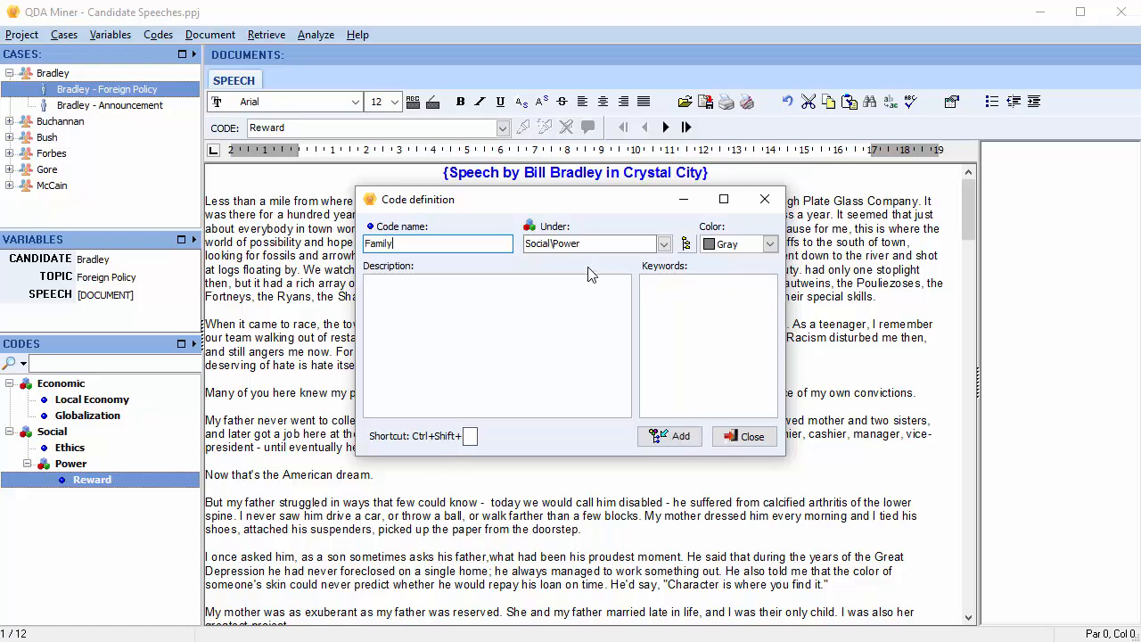
type("Vall")
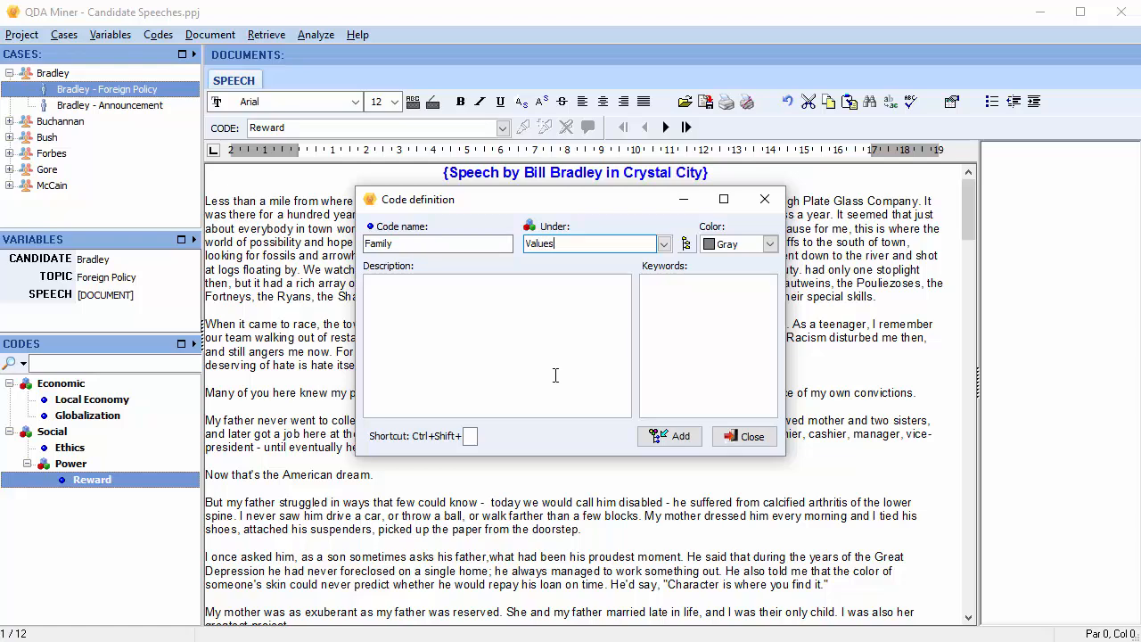
type("\\Conservative")
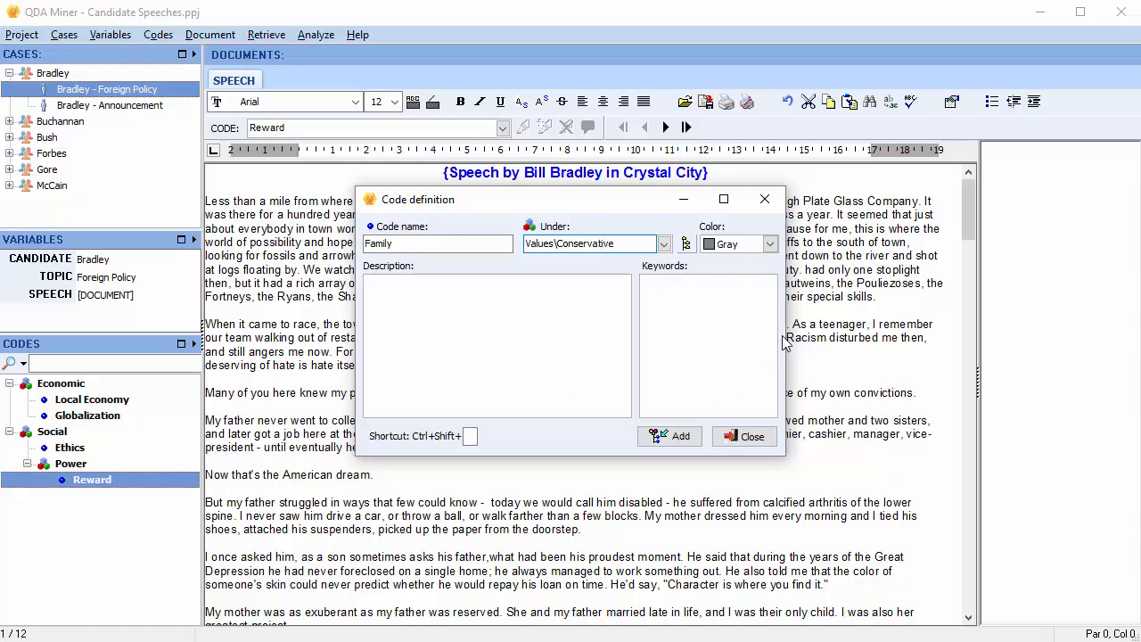
left_click(769, 244)
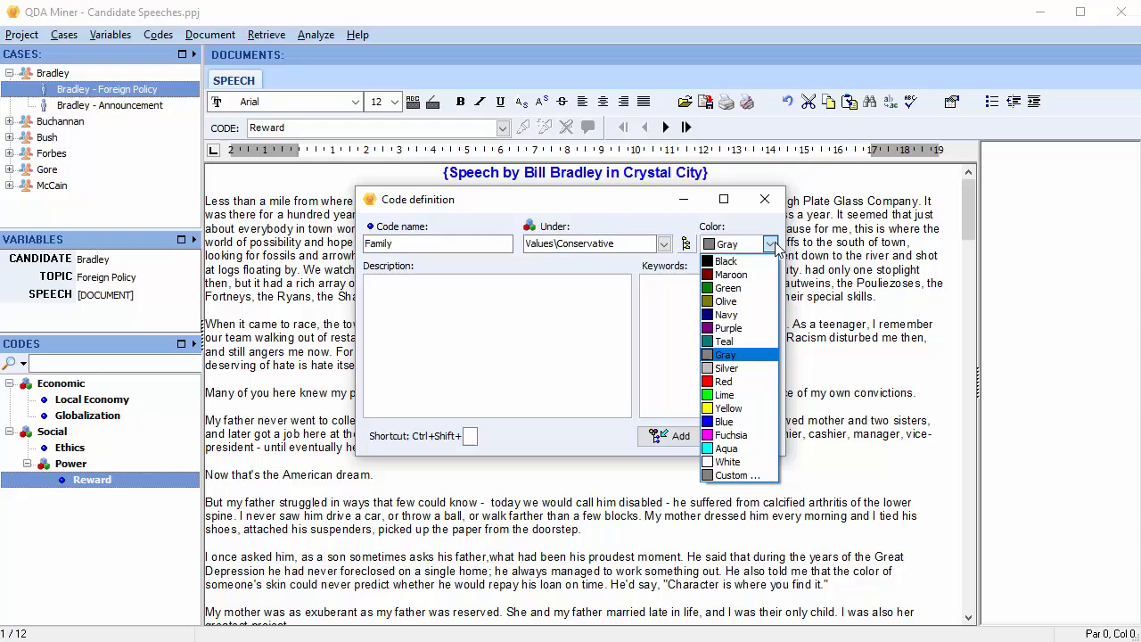
mouse_move(725, 394)
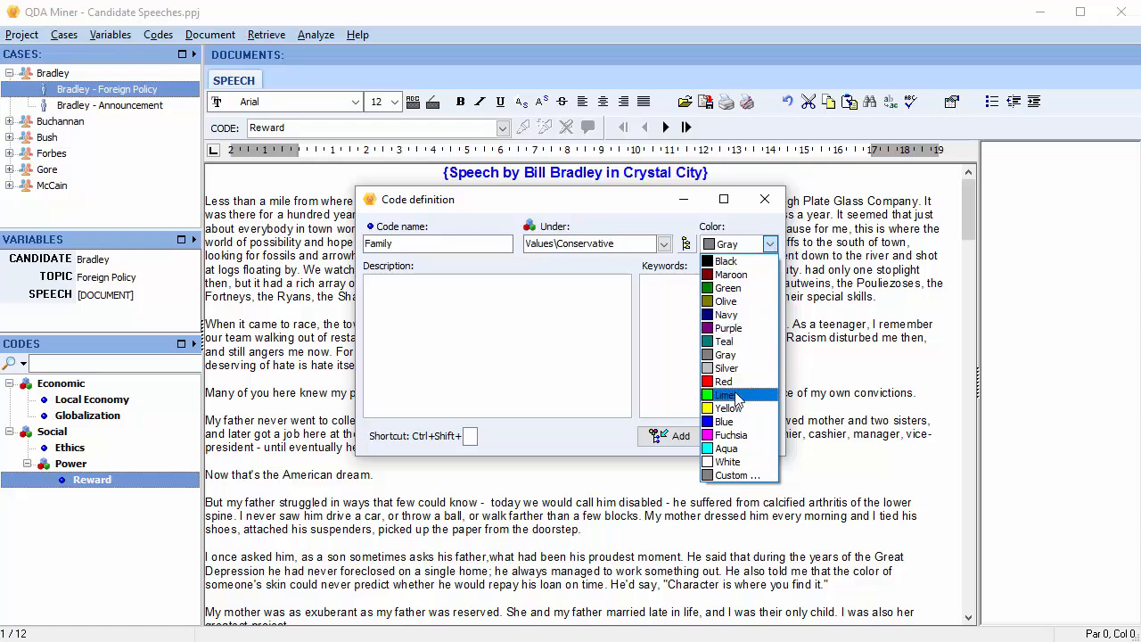
left_click(723, 394)
type("F")
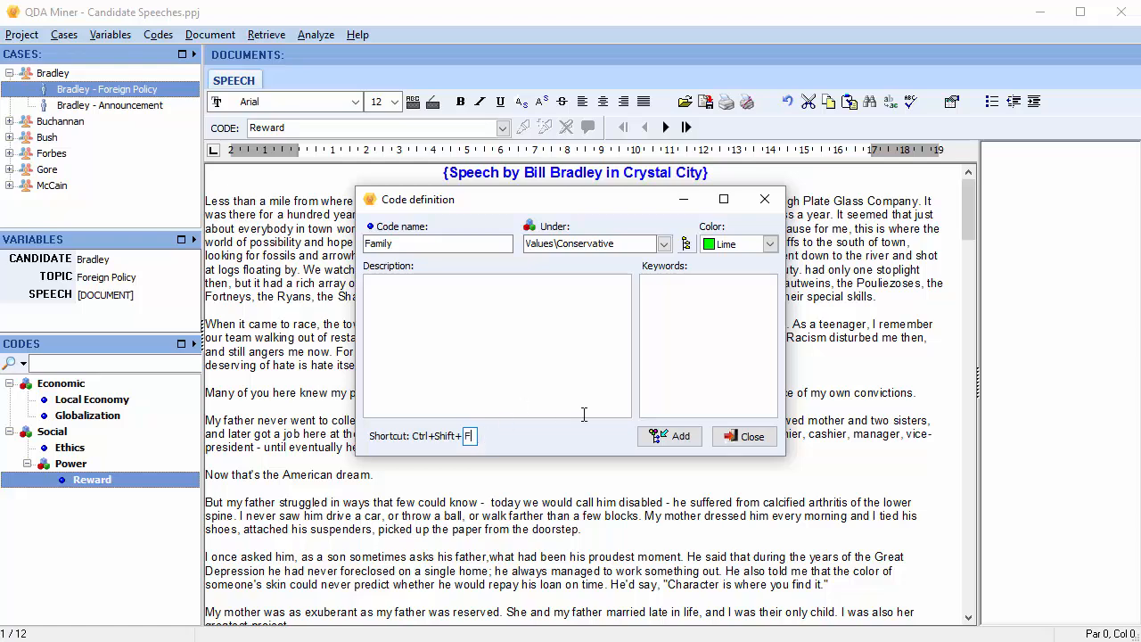
left_click(669, 436)
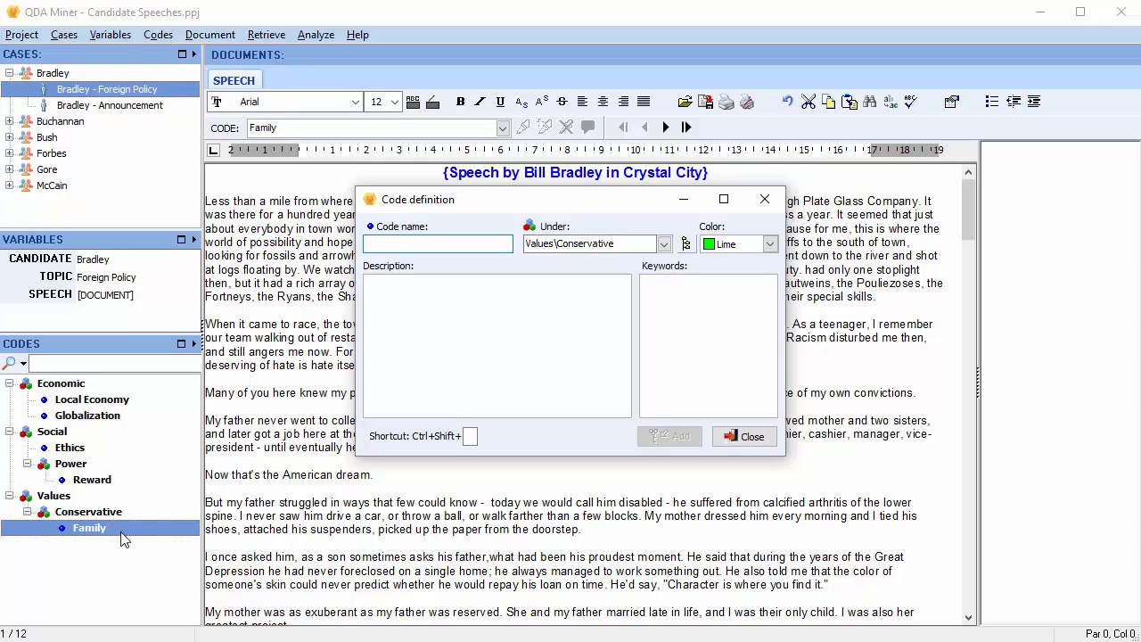
mouse_move(105, 529)
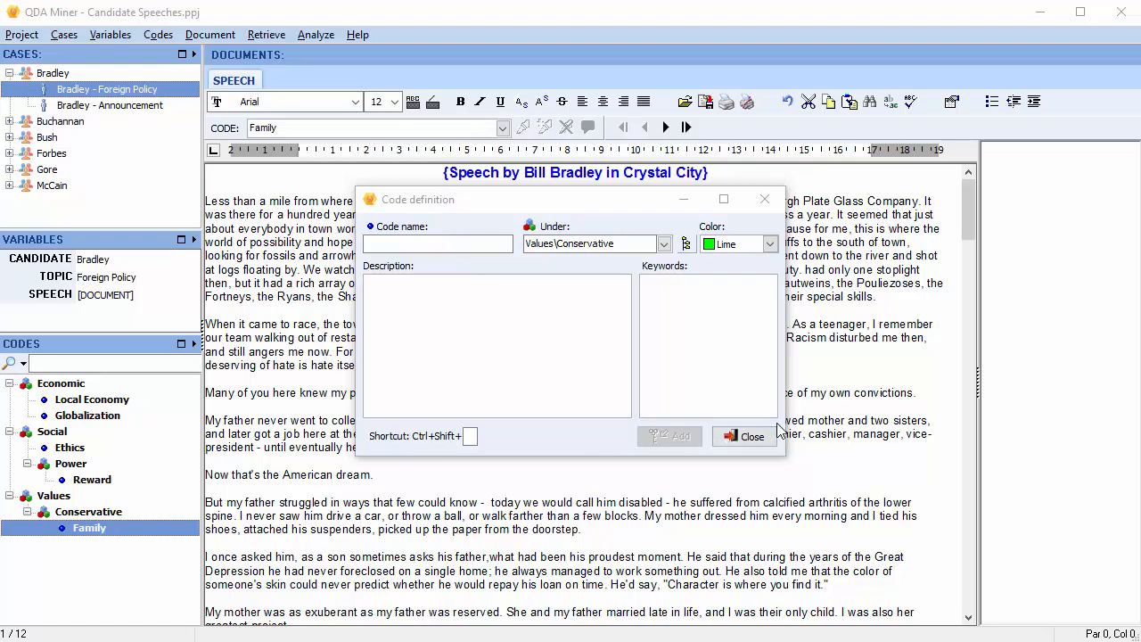
left_click(744, 436)
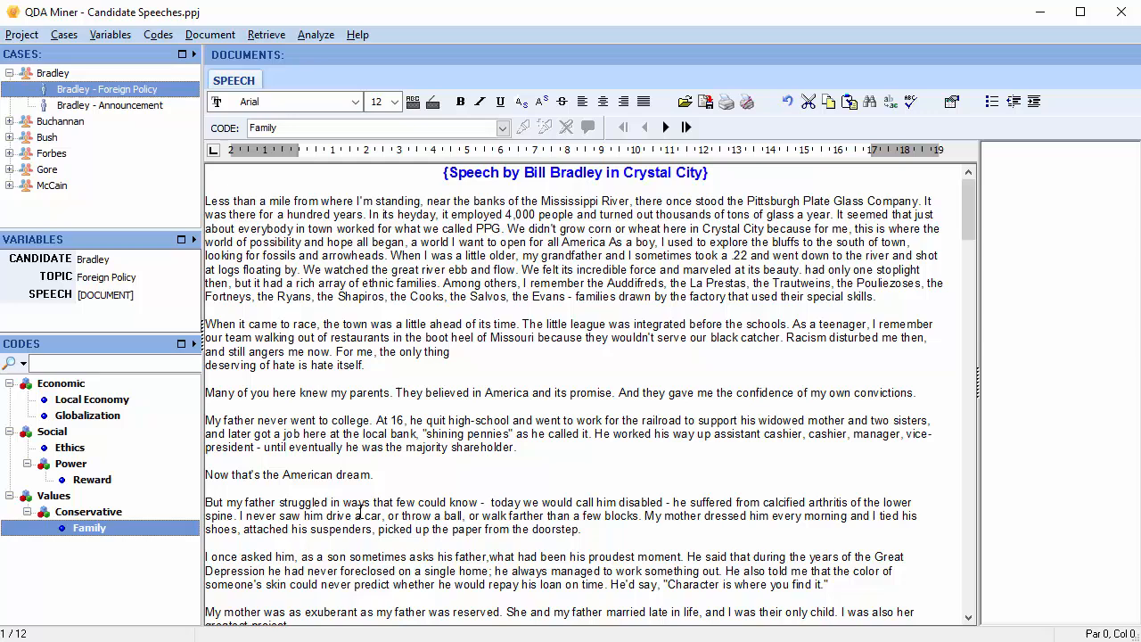
Inspect the Ethics code and its description in the Codes pane
left_click(394, 101)
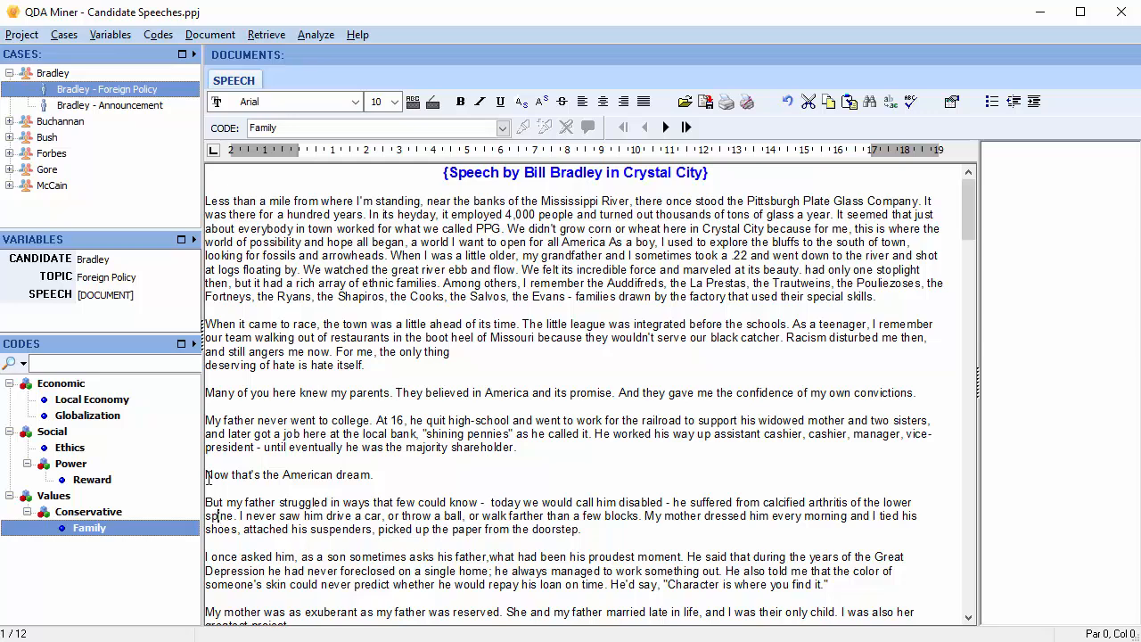
left_click(69, 447)
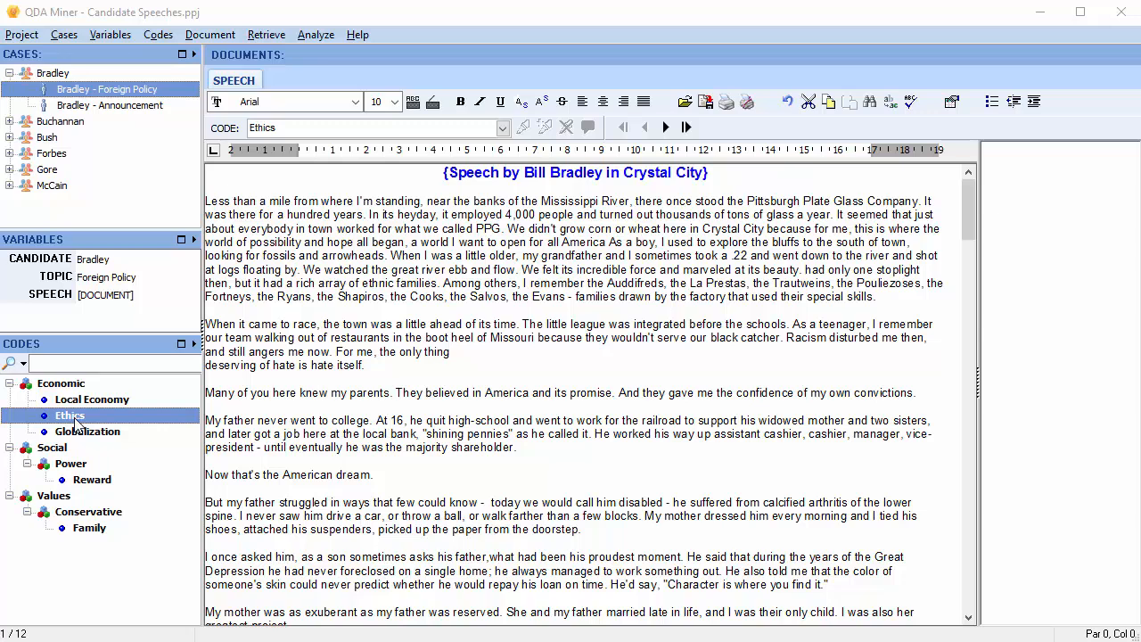
mouse_move(70, 415)
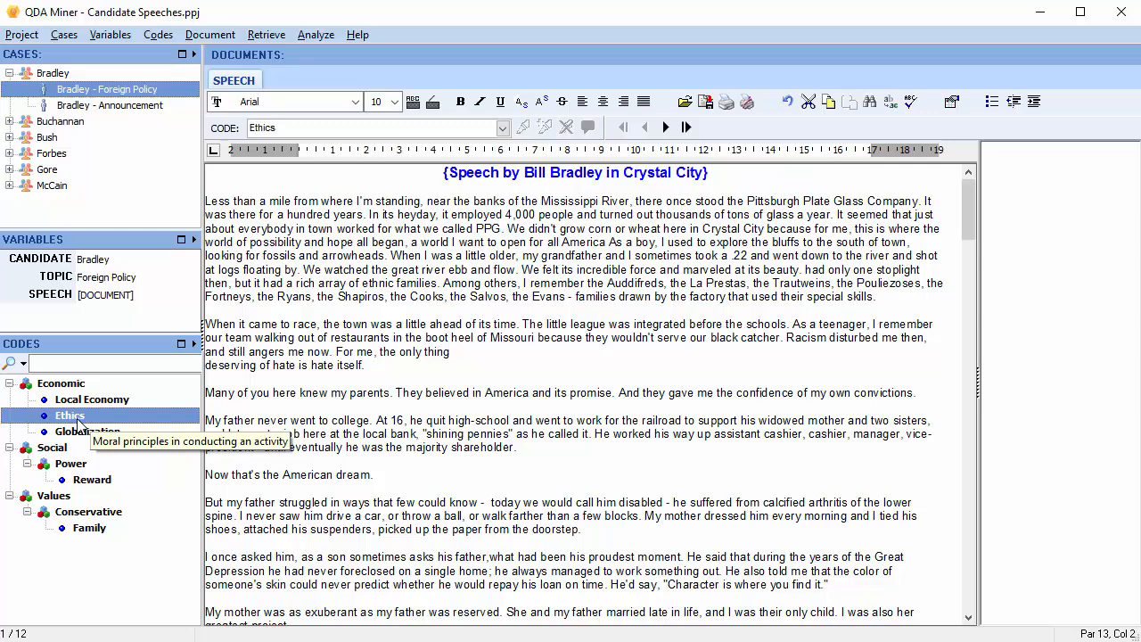
Open the Ethics code's definition through Codes > Edit... for editing
right_click(69, 415)
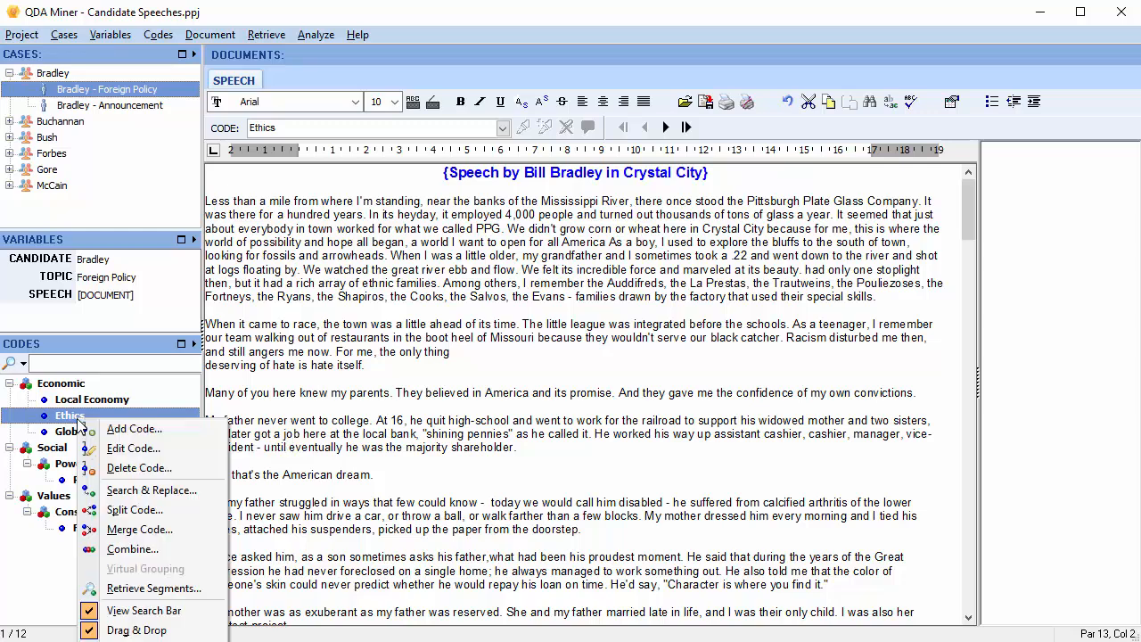
mouse_move(134, 449)
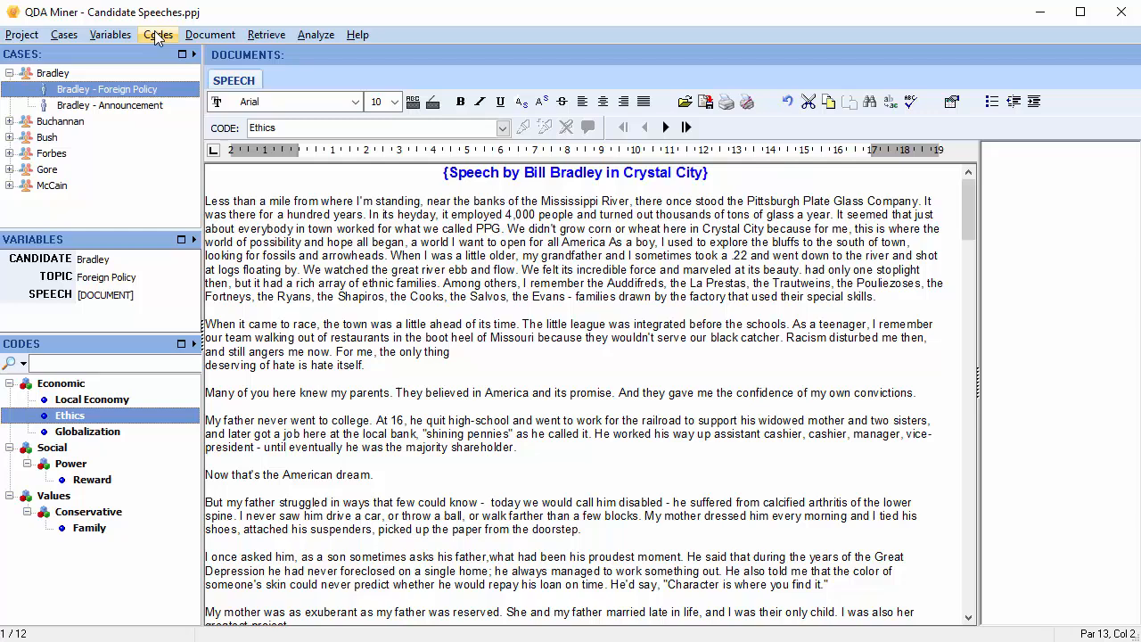
left_click(157, 34)
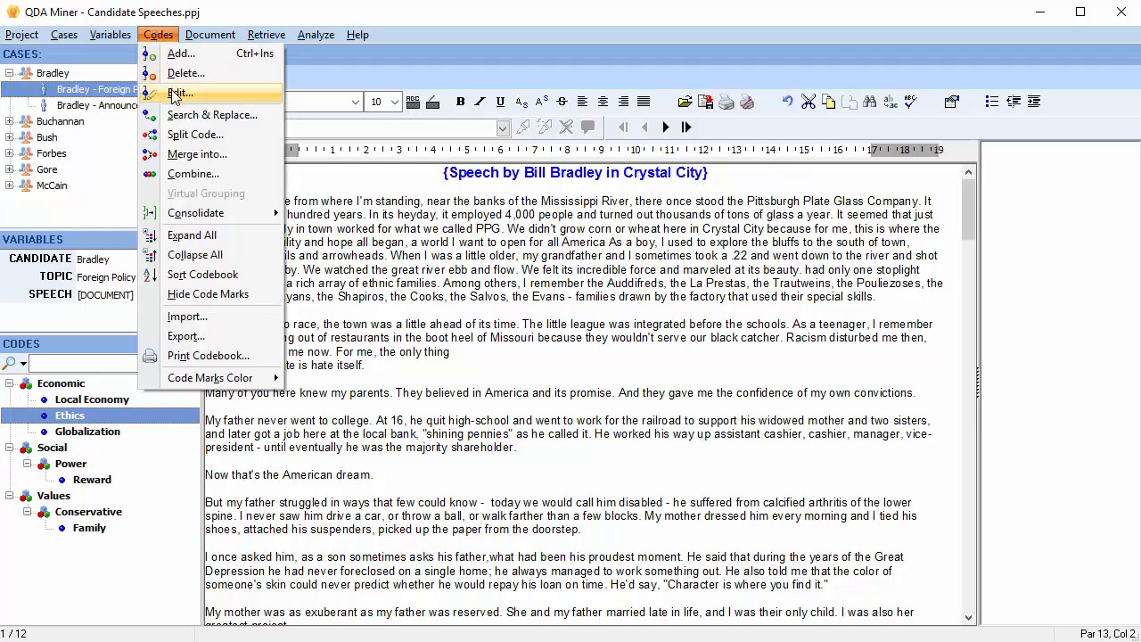
left_click(181, 93)
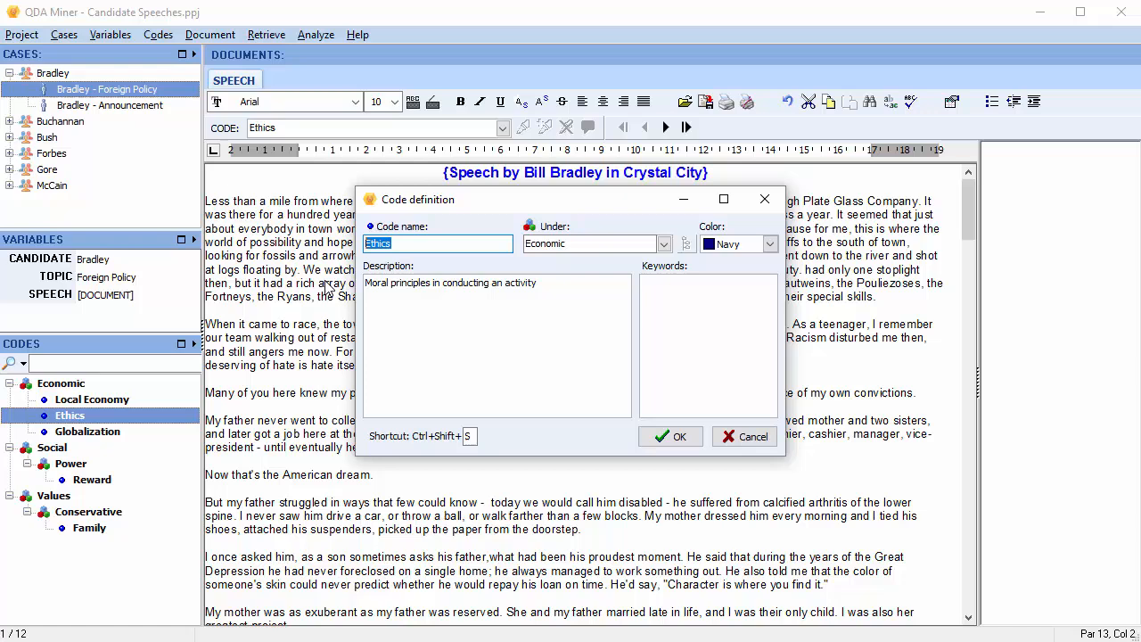
Rename Ethics to 'Ethics and Principles', clear its description, make it yellow under Social
type("and Princip")
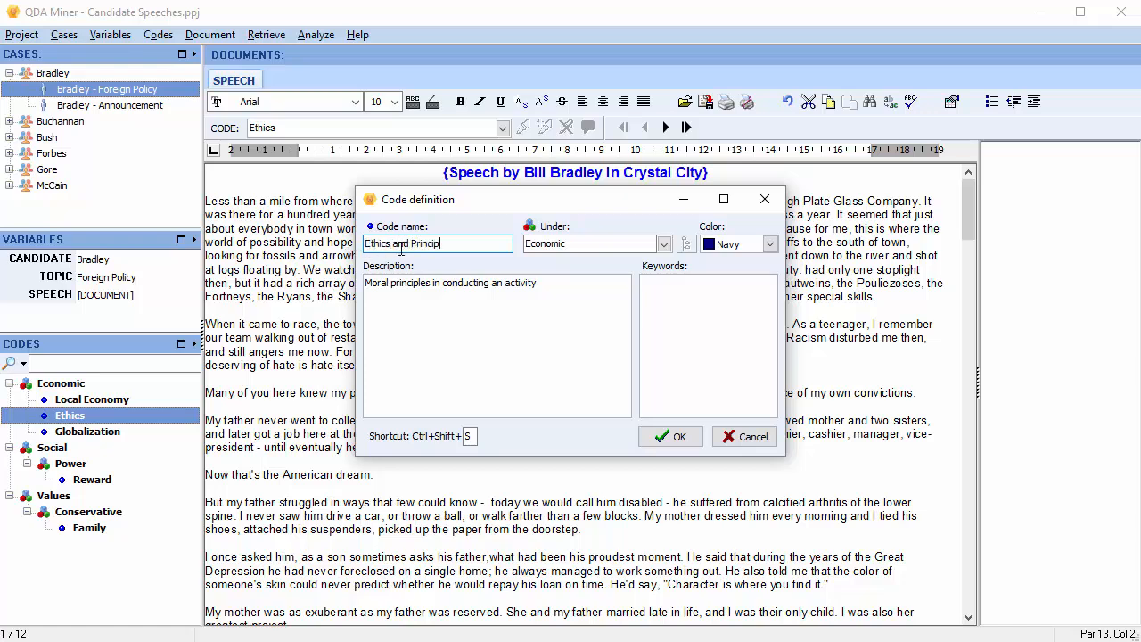
type("les")
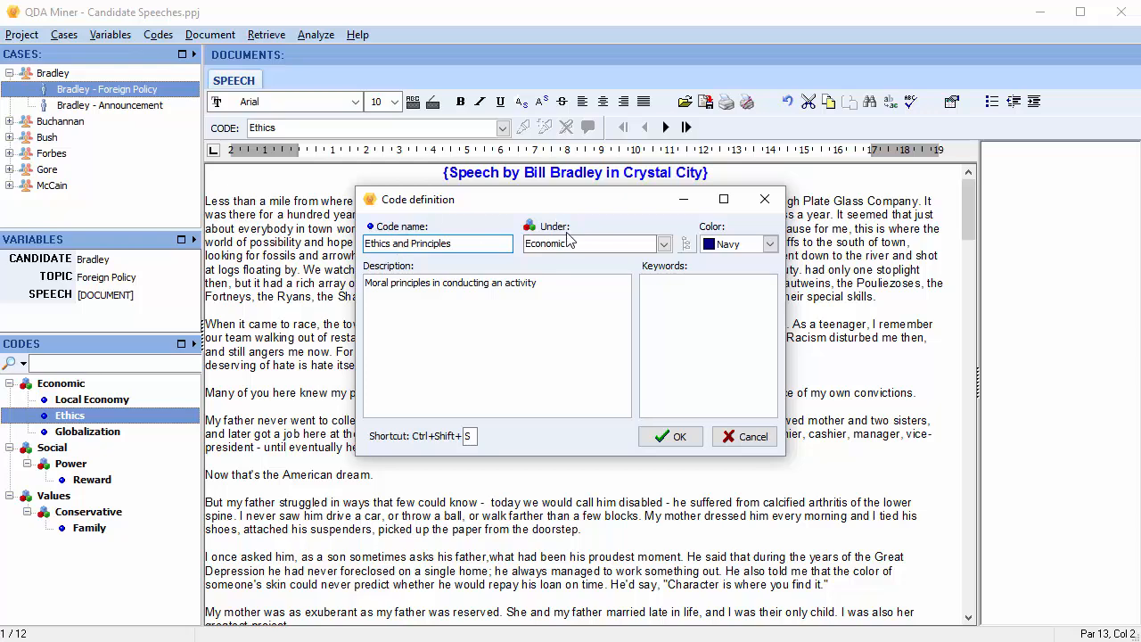
left_click(769, 243)
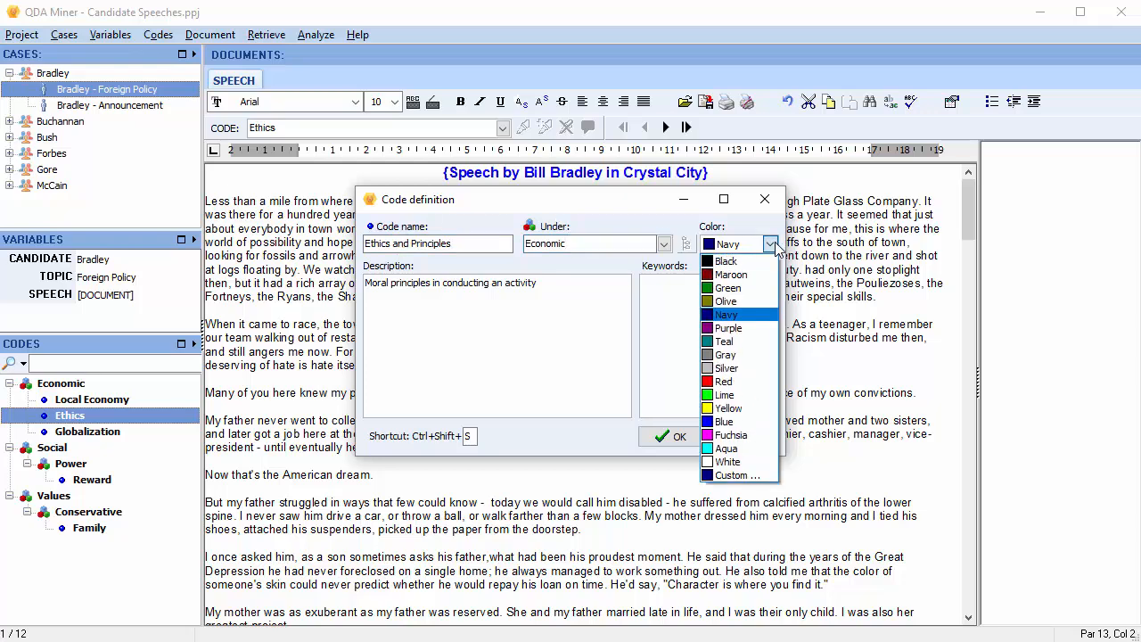
left_click(728, 407)
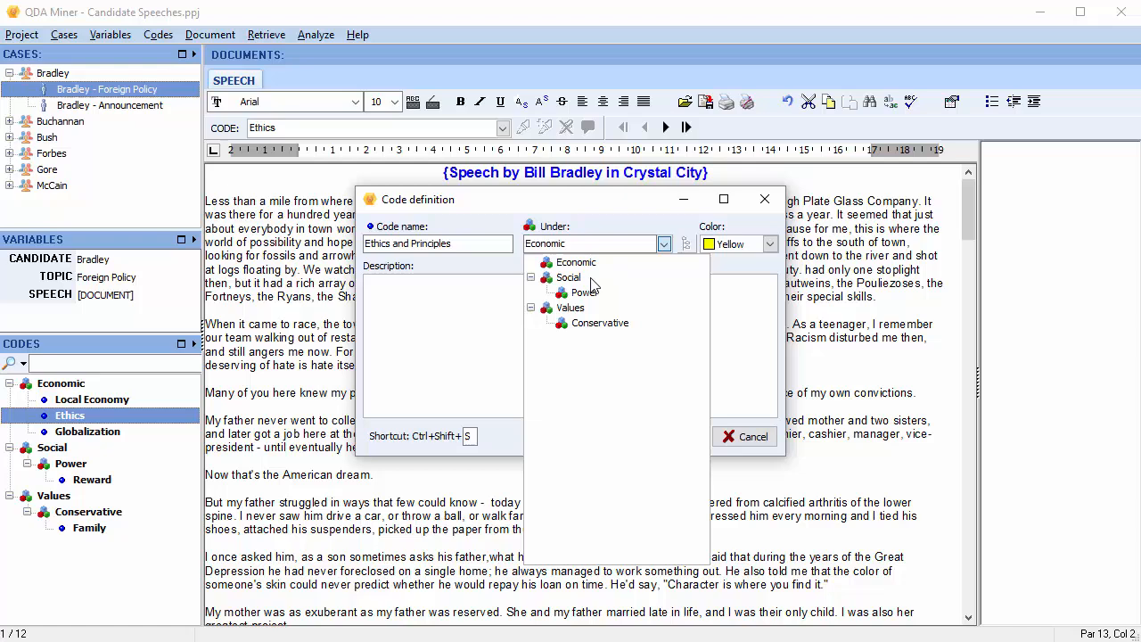
left_click(568, 277)
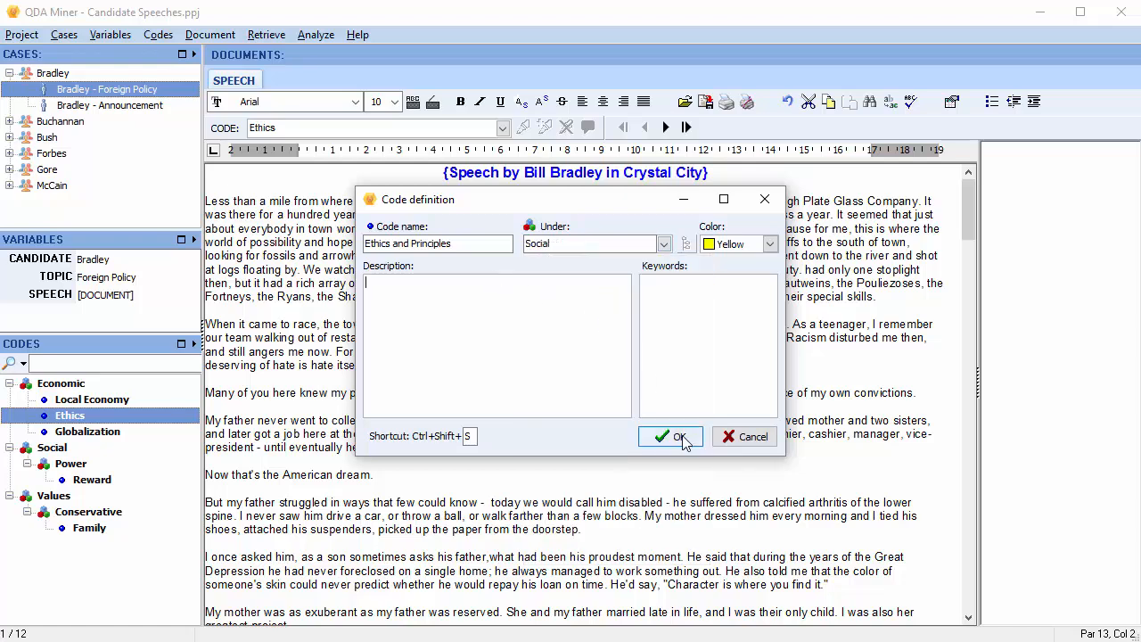
left_click(669, 436)
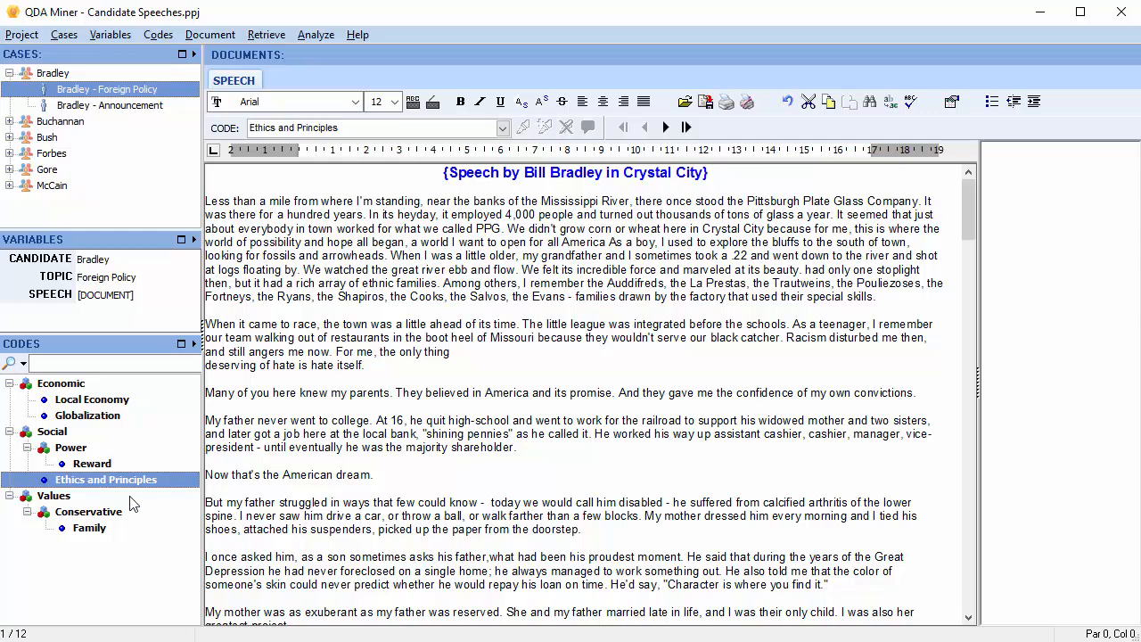
mouse_move(123, 492)
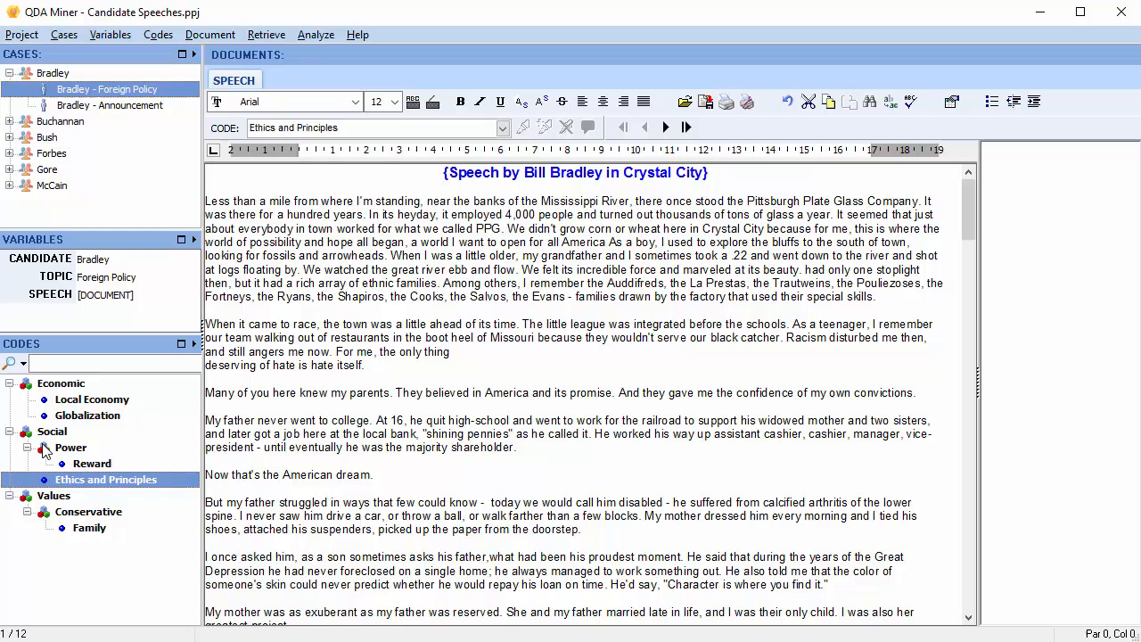
left_click(105, 480)
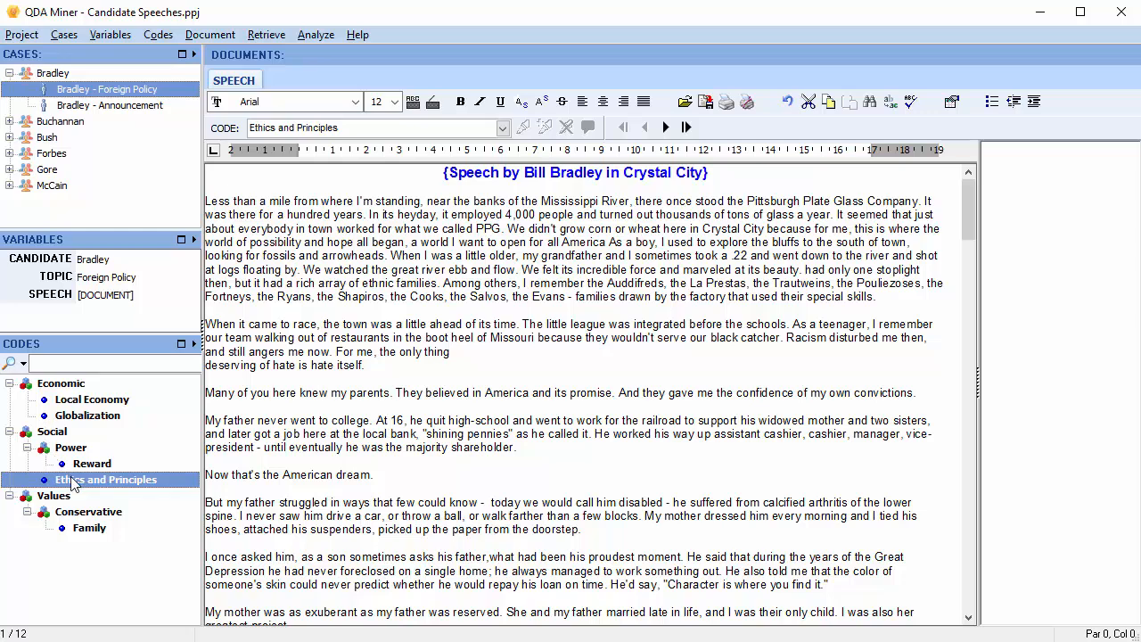
mouse_move(80, 495)
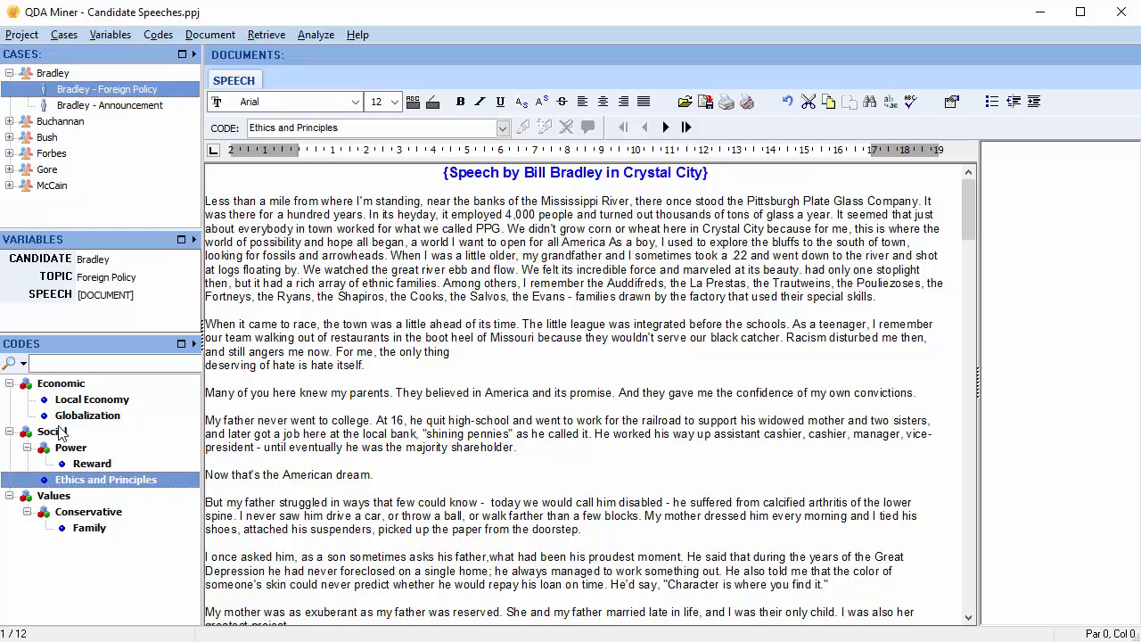
left_click(49, 430)
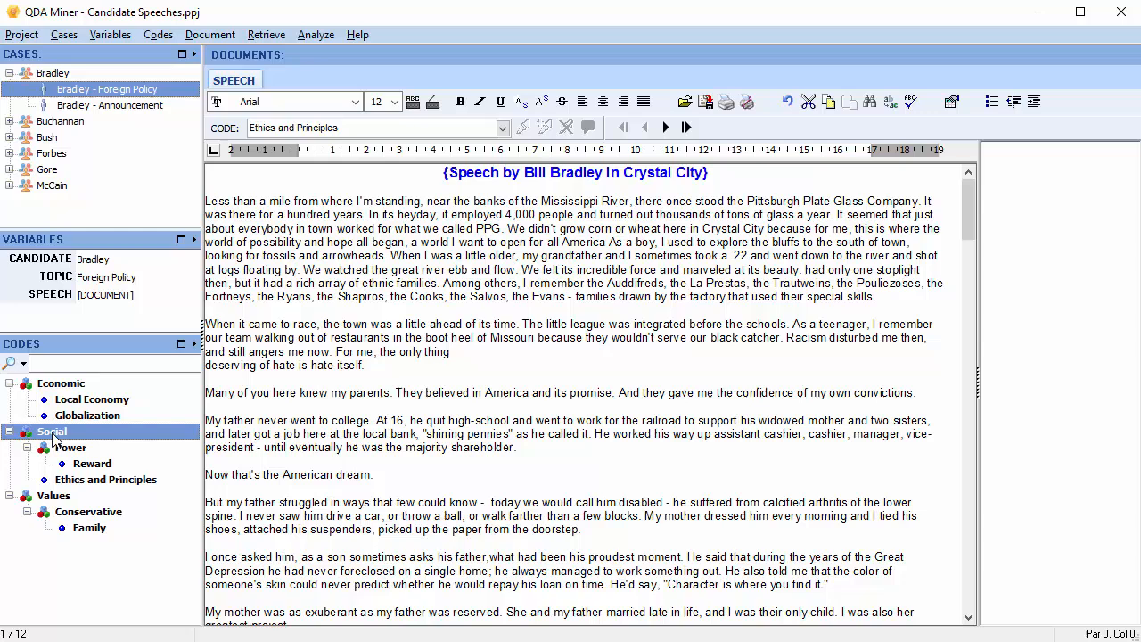
right_click(51, 431)
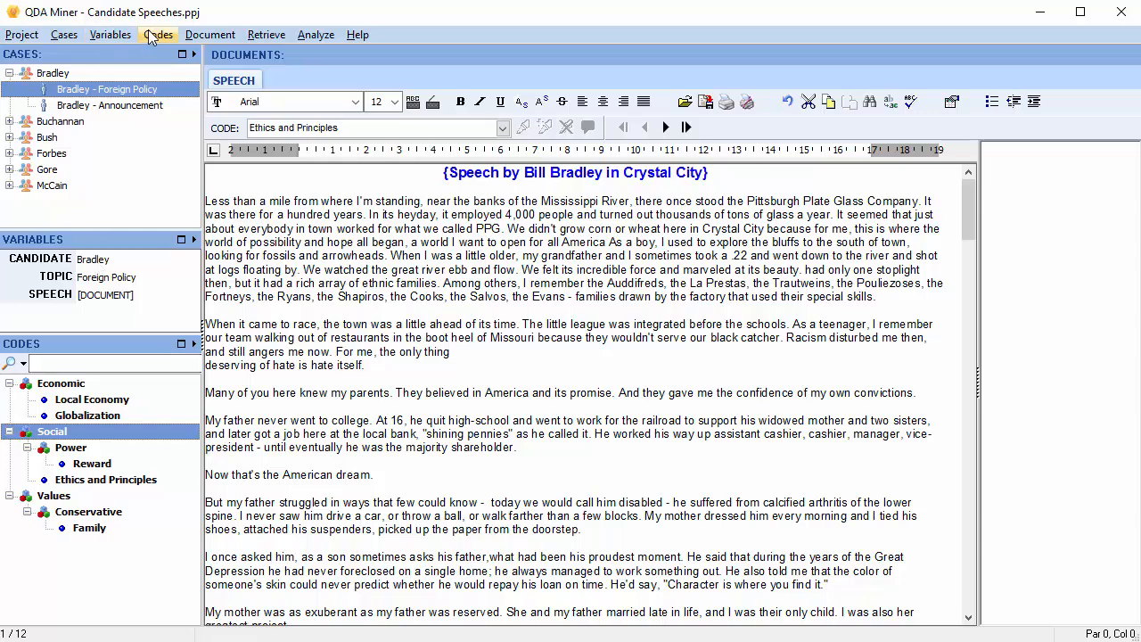
left_click(158, 35)
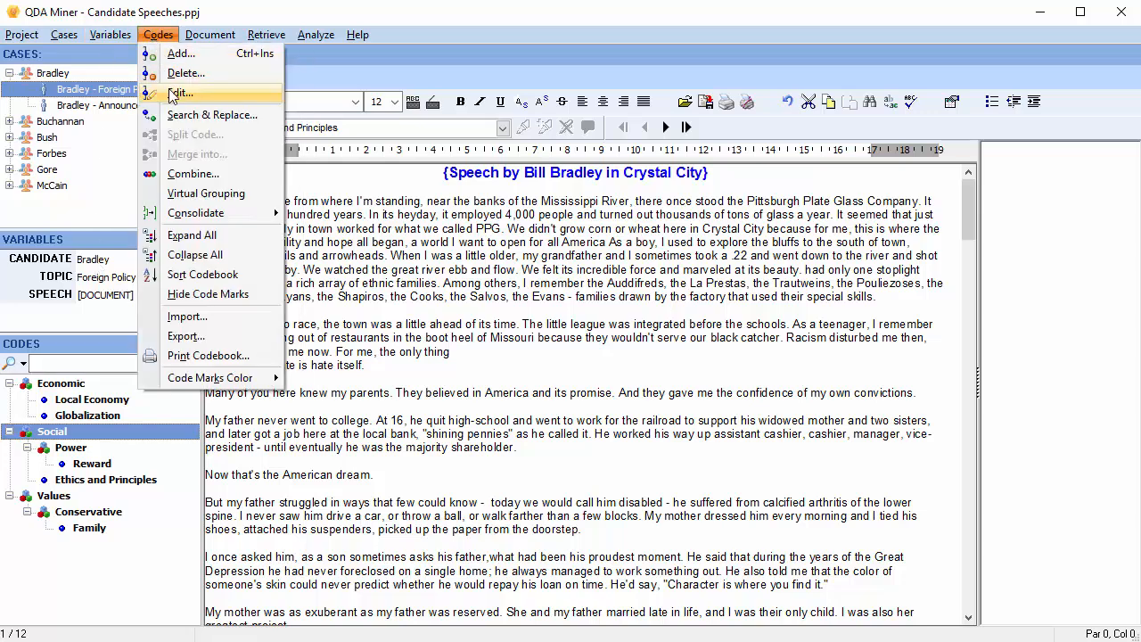
left_click(181, 93)
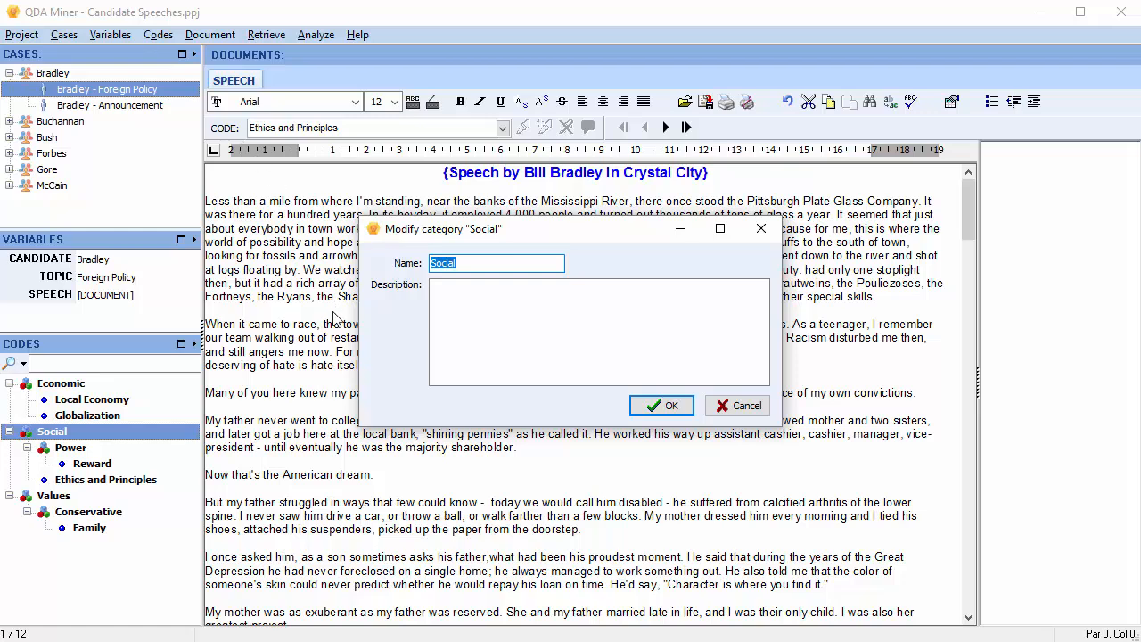
left_click(467, 262)
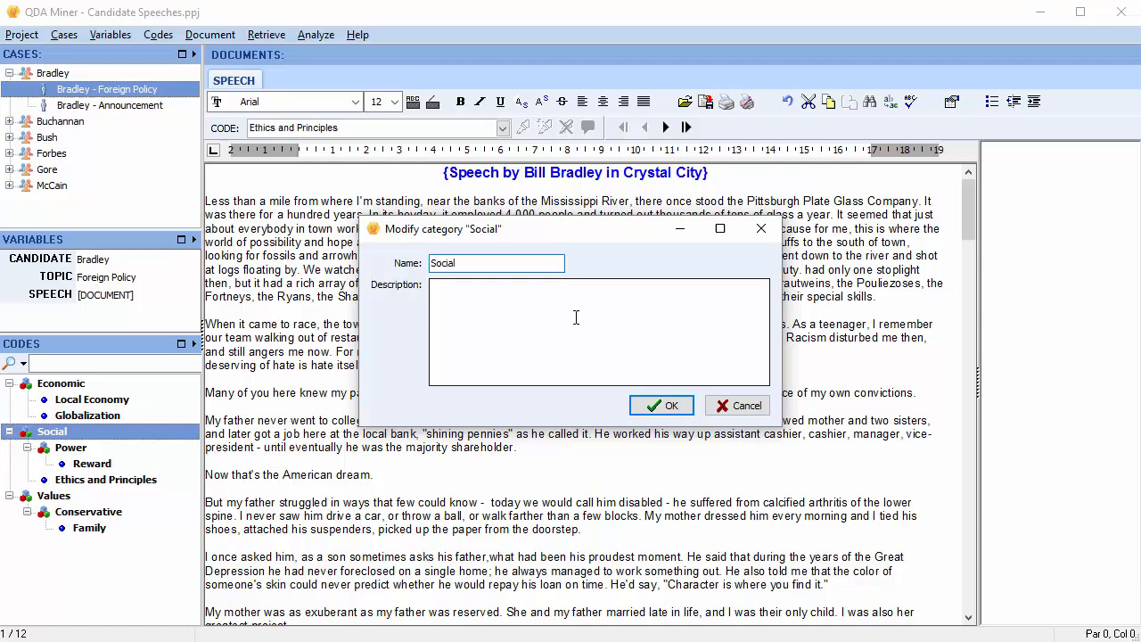
left_click(660, 405)
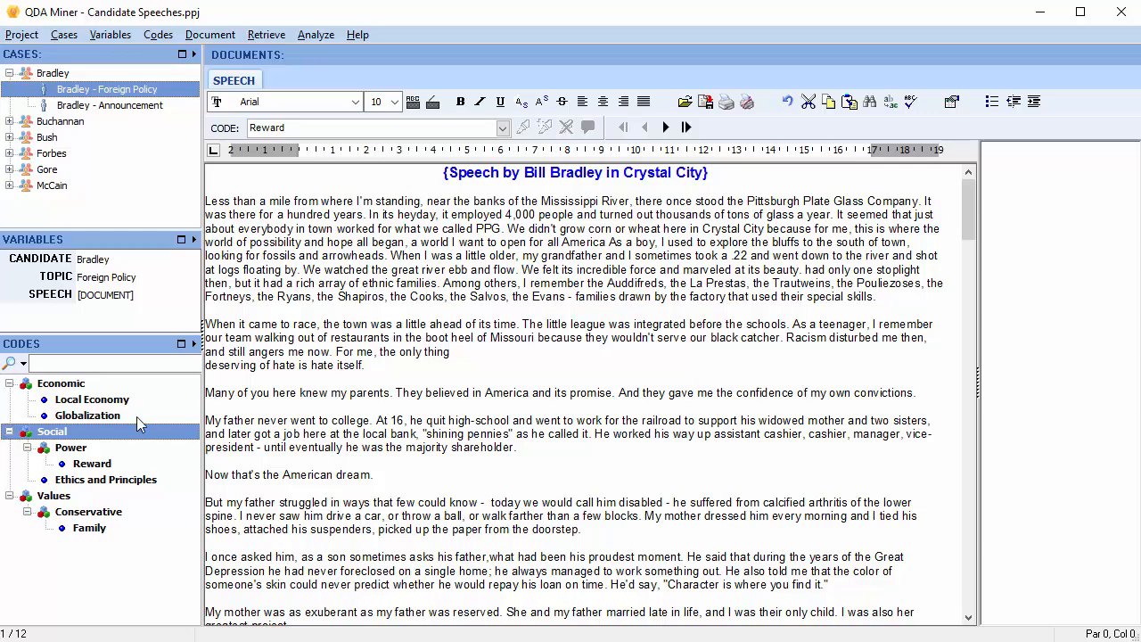
Delete the Reward code and its codings via Codes > Delete..., confirming with Yes
left_click(91, 464)
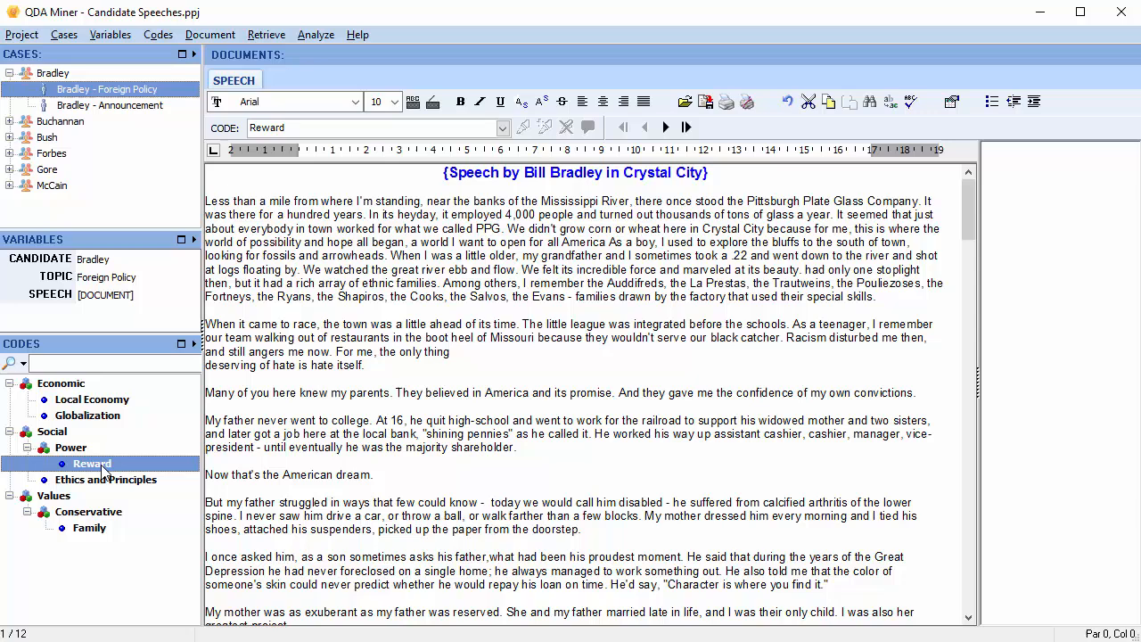
right_click(92, 464)
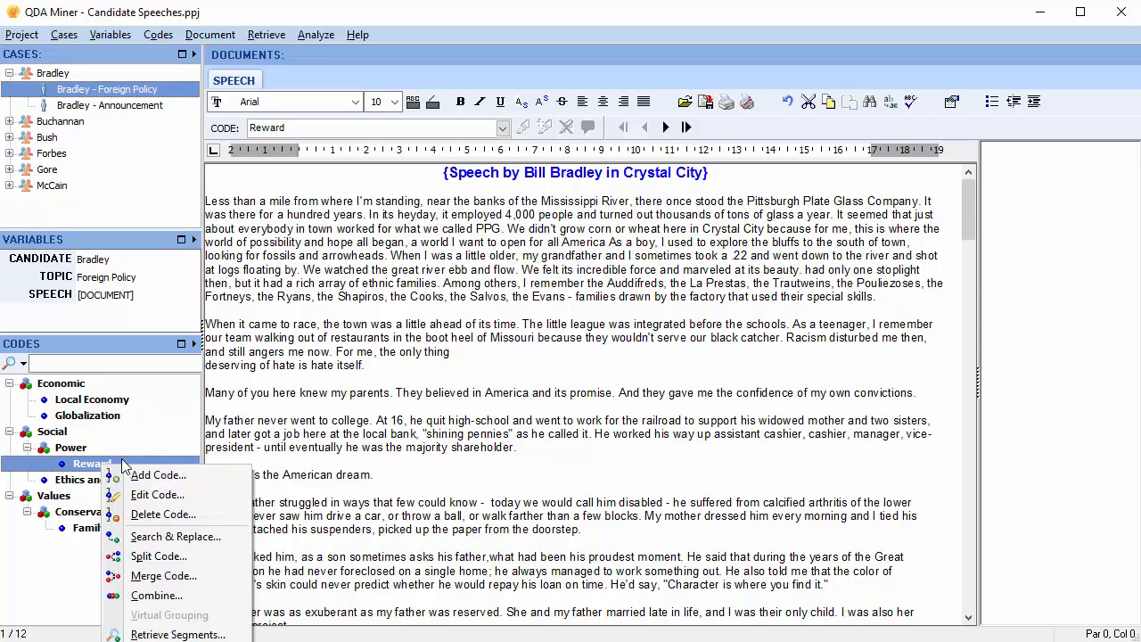
mouse_move(159, 515)
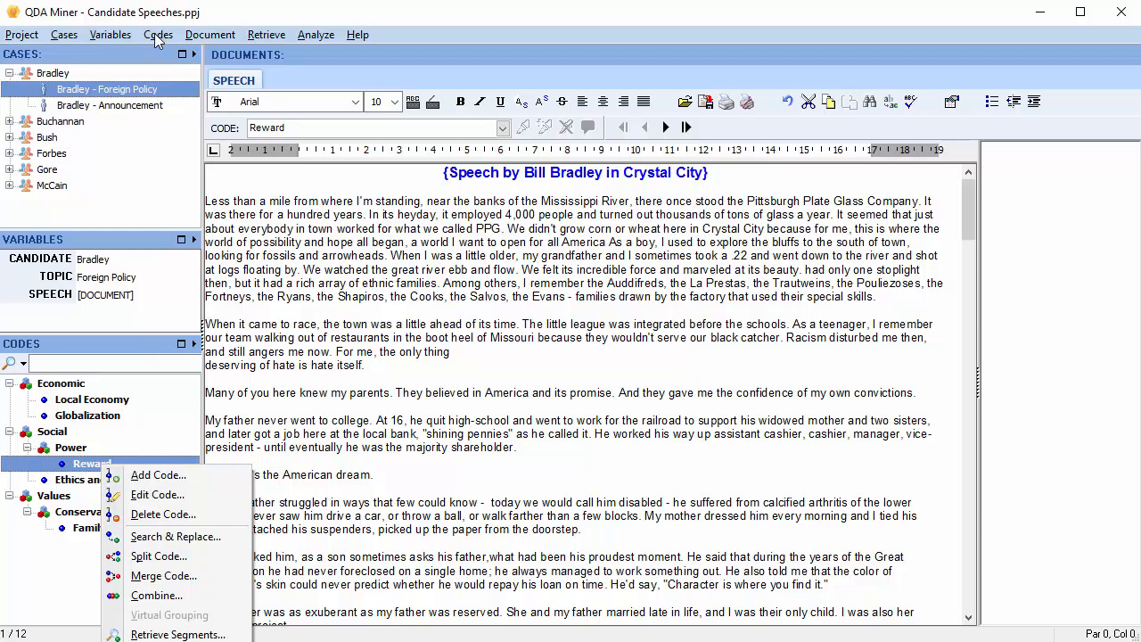
left_click(157, 35)
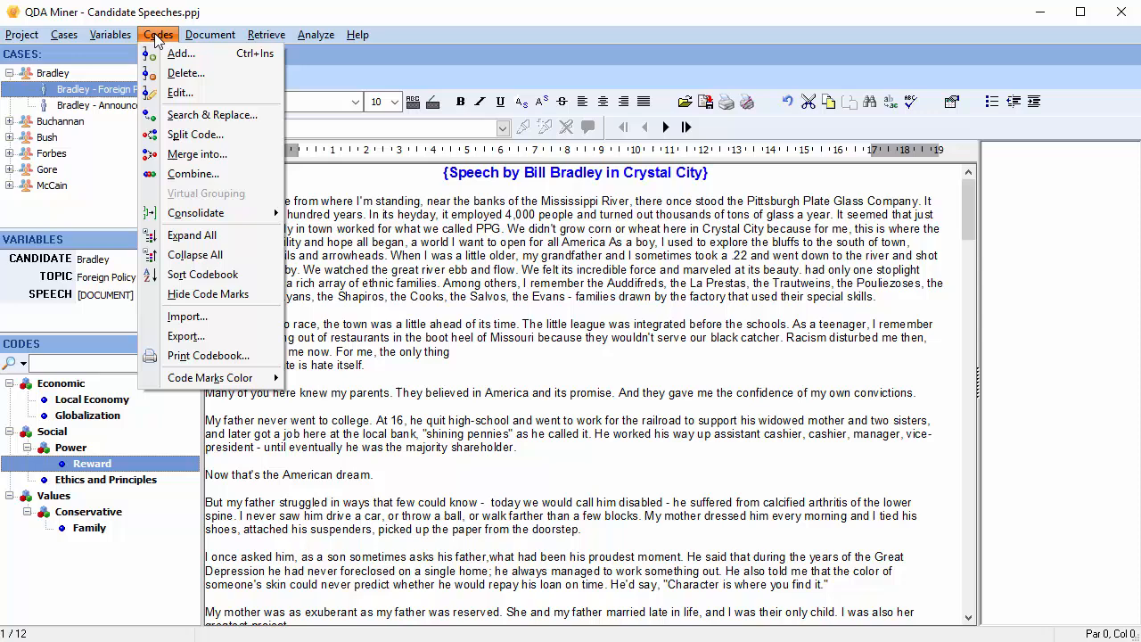
mouse_move(186, 72)
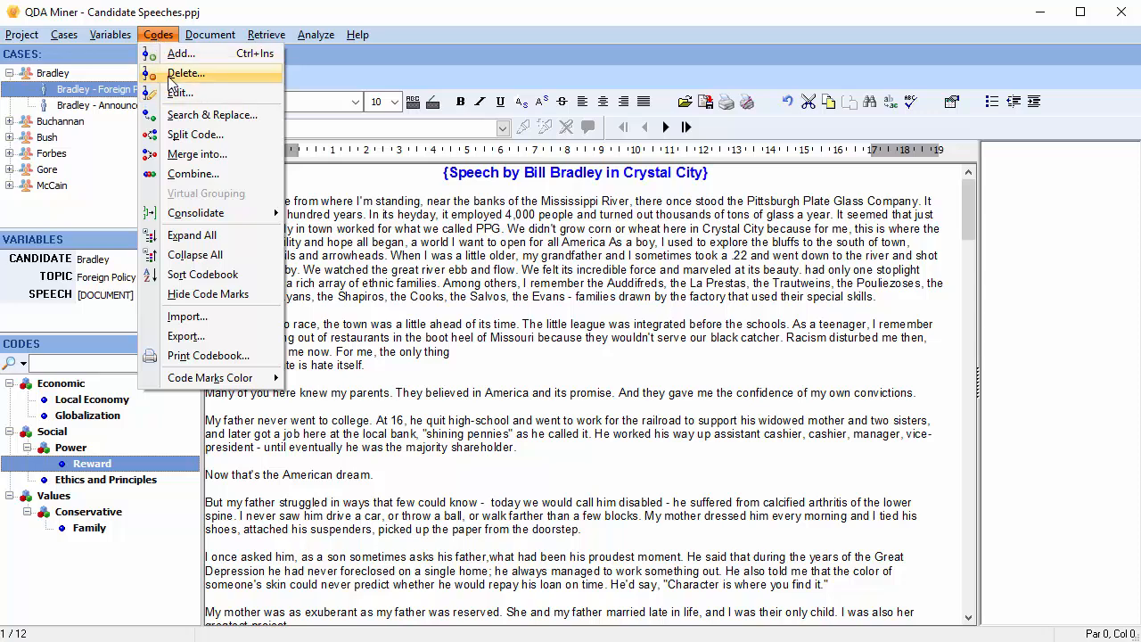
left_click(185, 73)
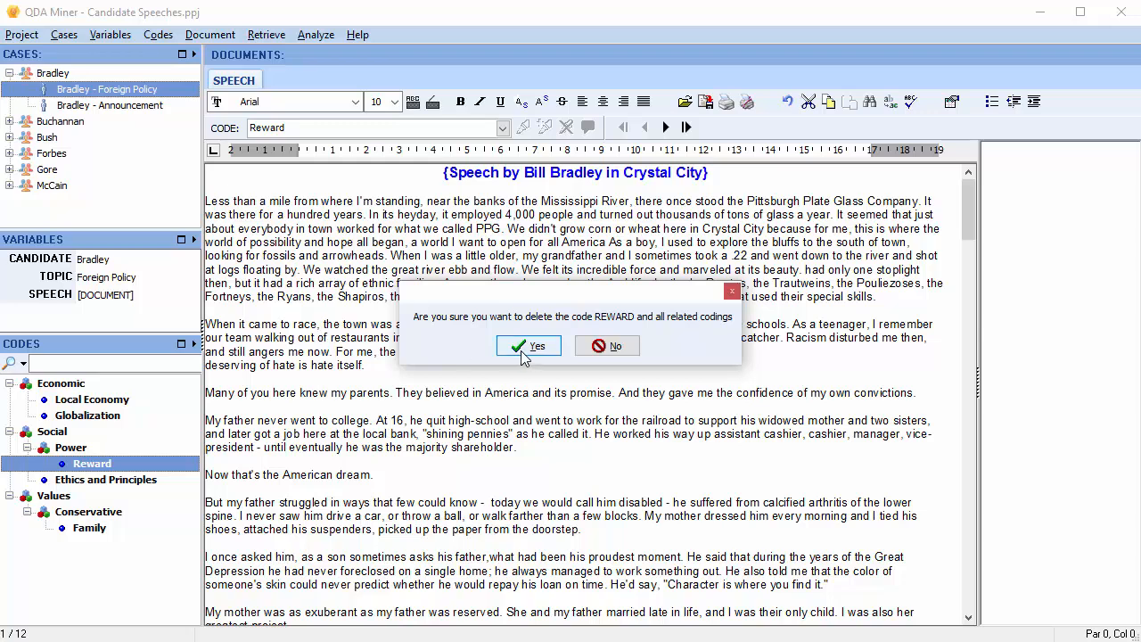
left_click(529, 346)
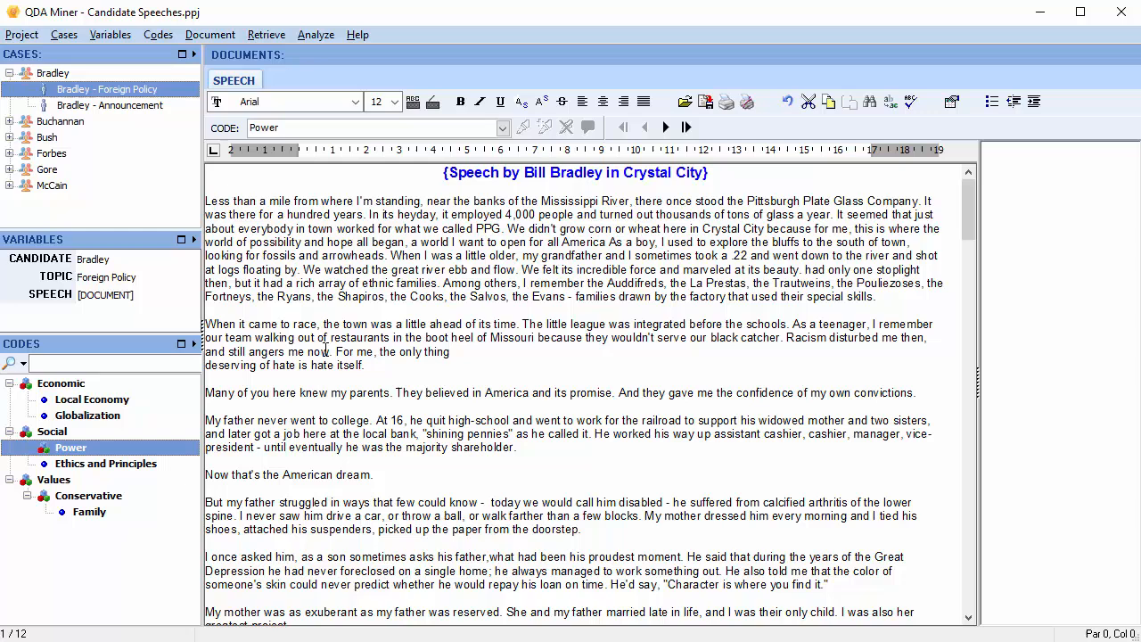